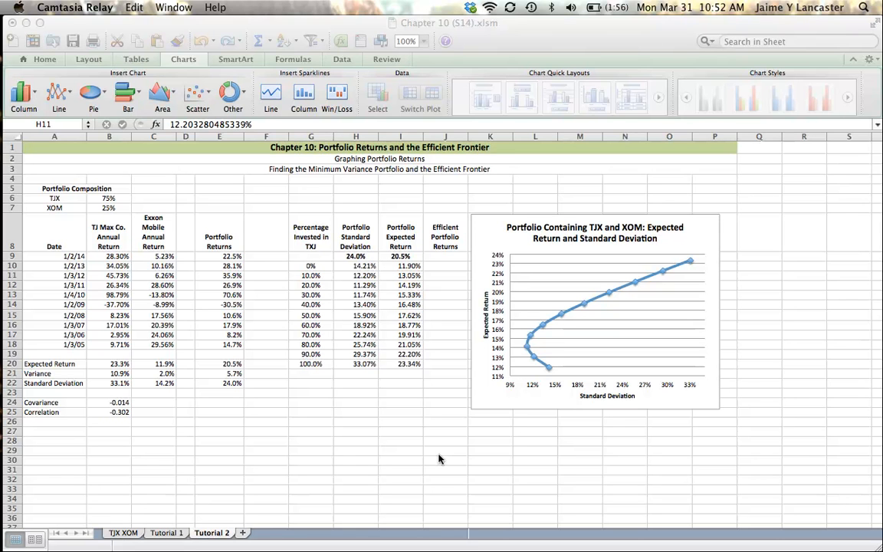
mouse_move(484, 358)
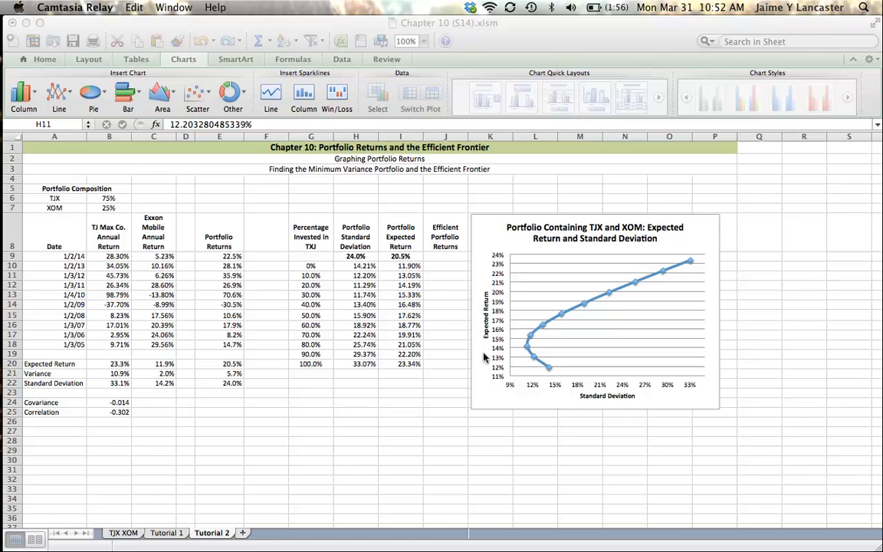
mouse_move(633, 398)
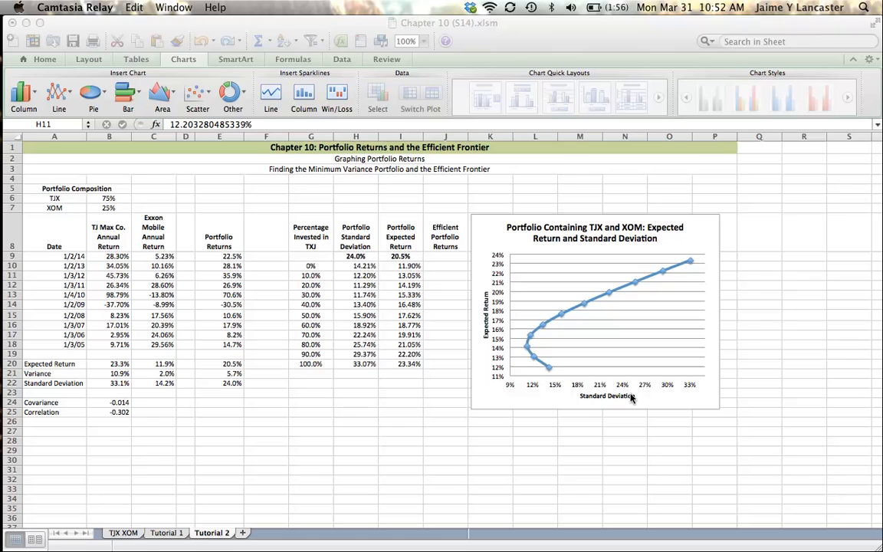
Open the Tools > Add-Ins list and leave Solver.Xlam checked
click(310, 265)
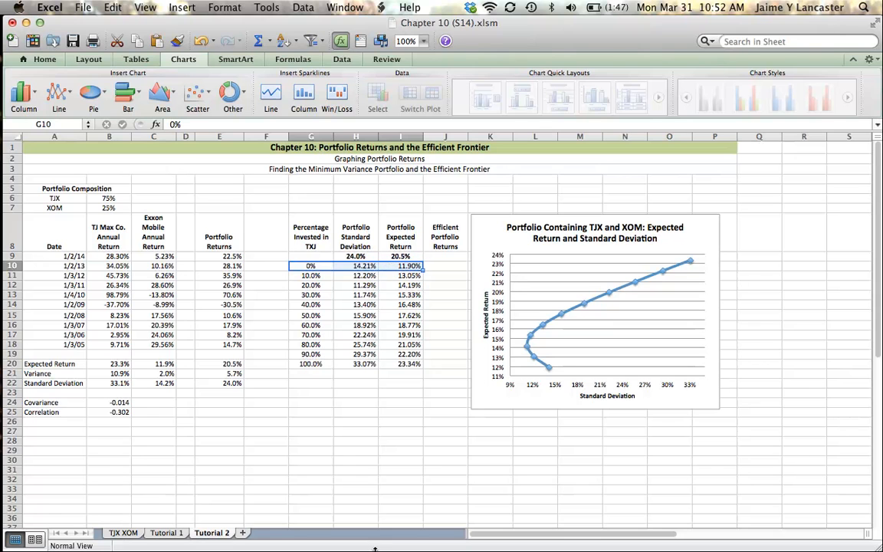
mouse_move(550, 370)
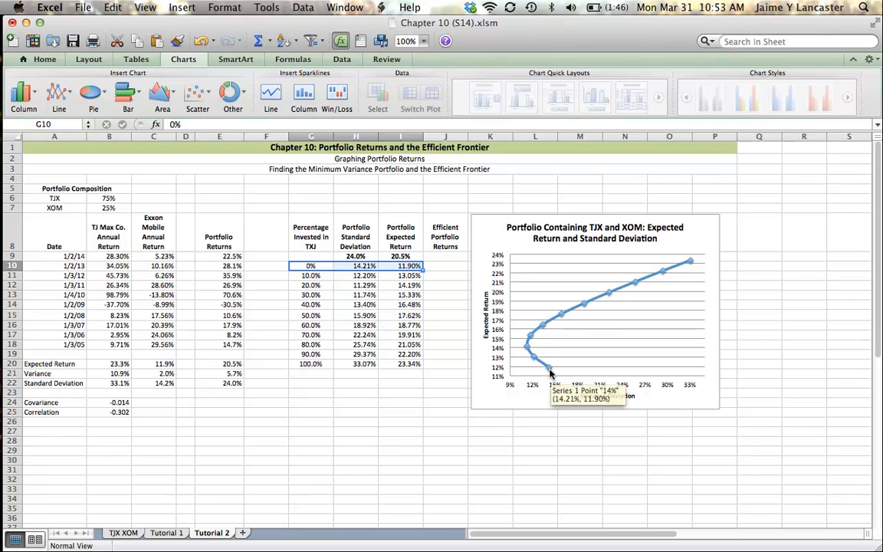
mouse_move(461, 316)
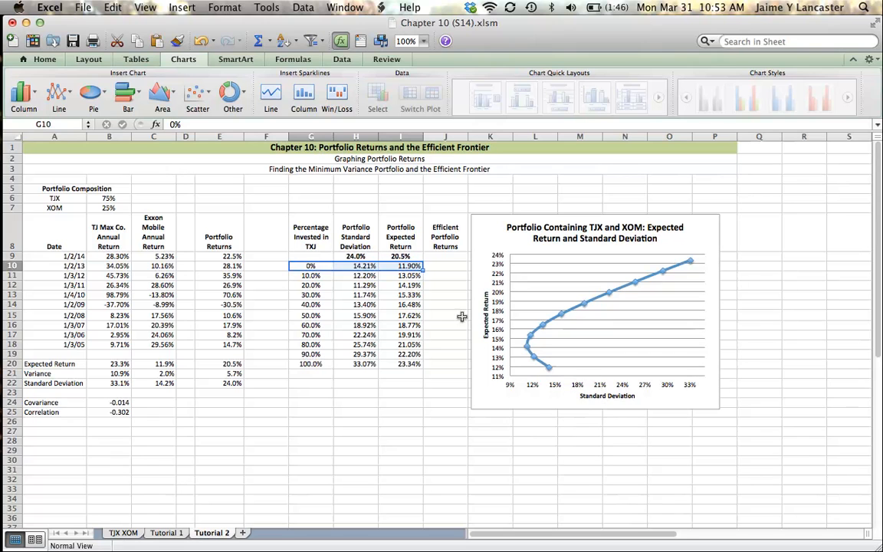
mouse_move(550, 373)
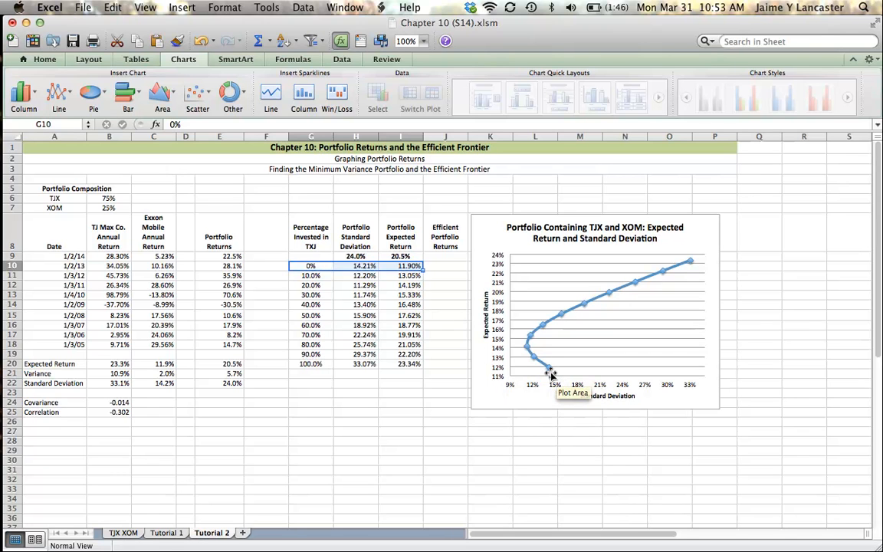
mouse_move(548, 372)
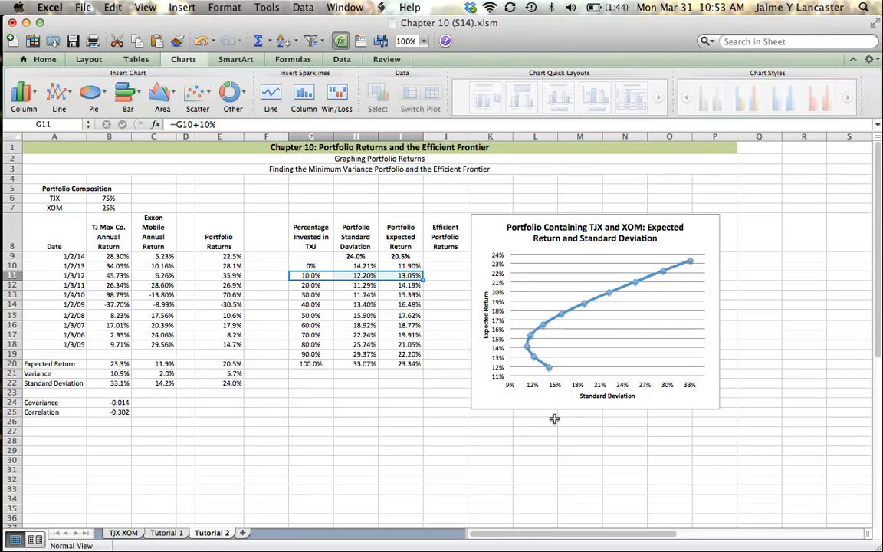
mouse_move(533, 360)
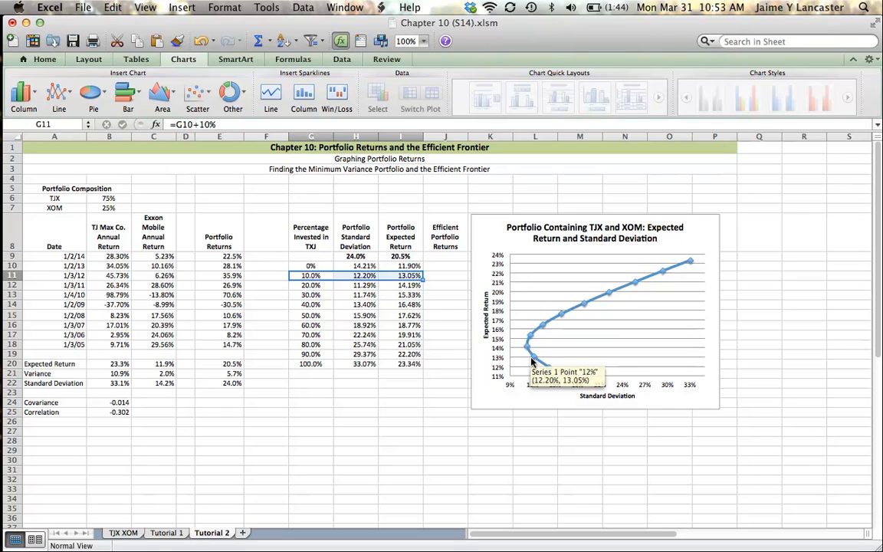
mouse_move(470, 353)
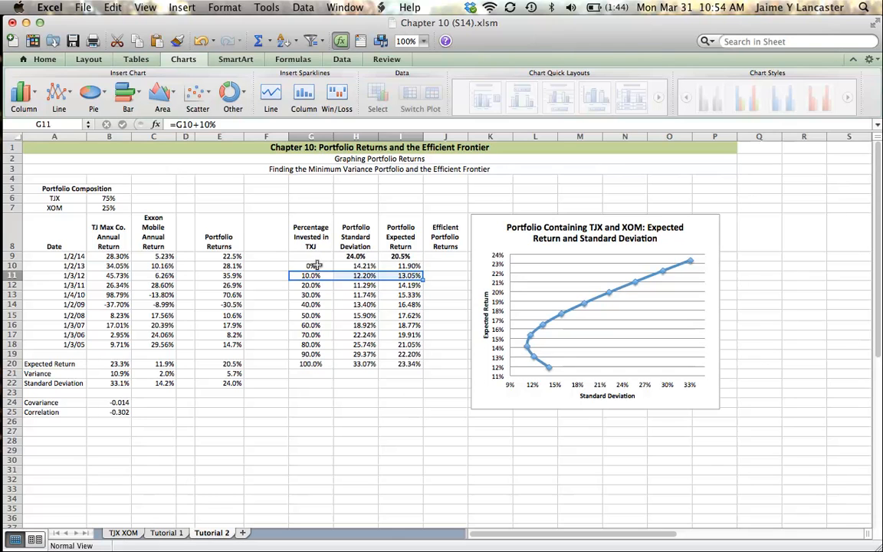
click(310, 266)
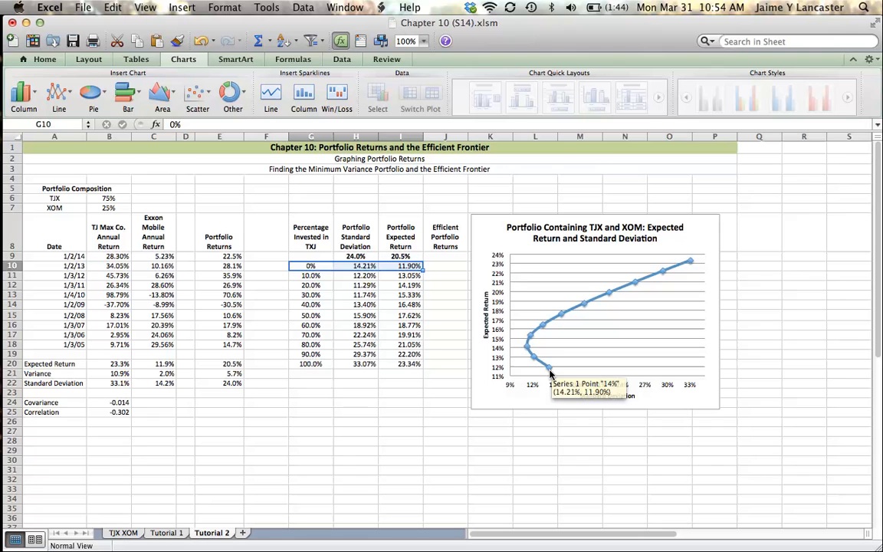
mouse_move(535, 361)
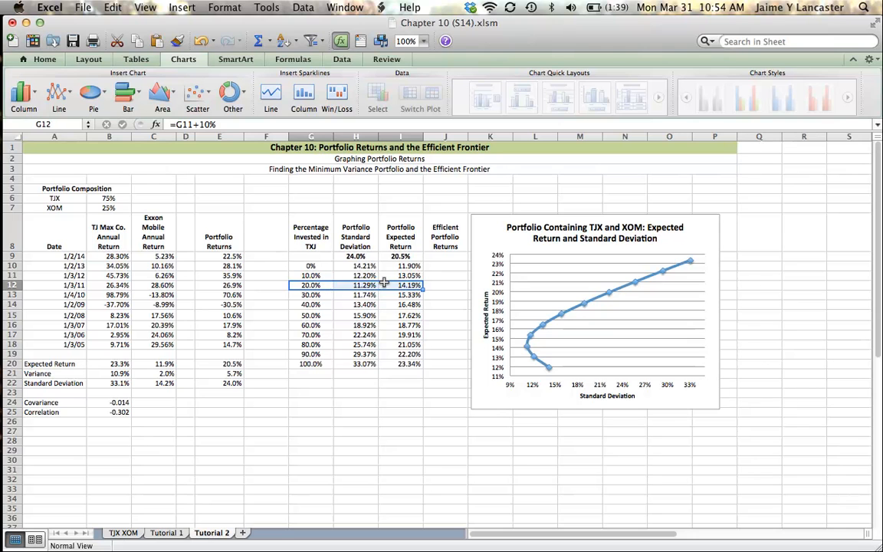
mouse_move(471, 502)
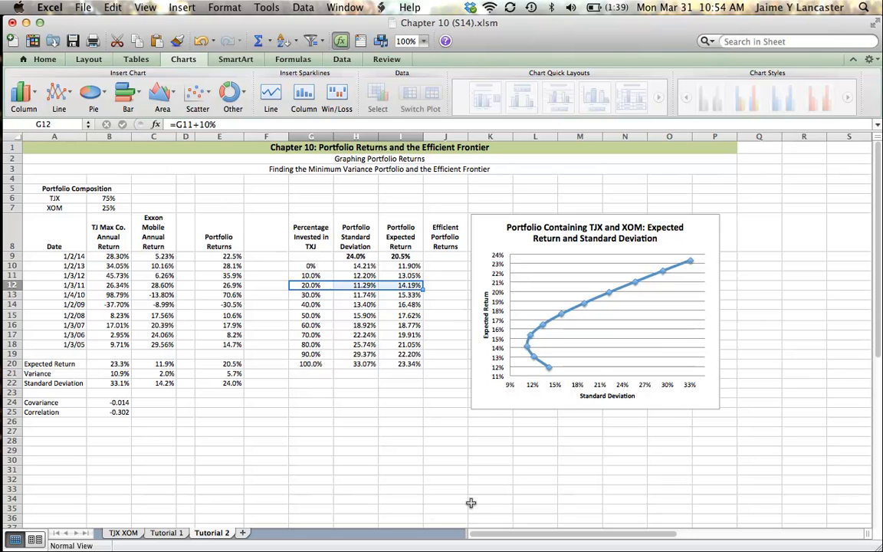
mouse_move(482, 487)
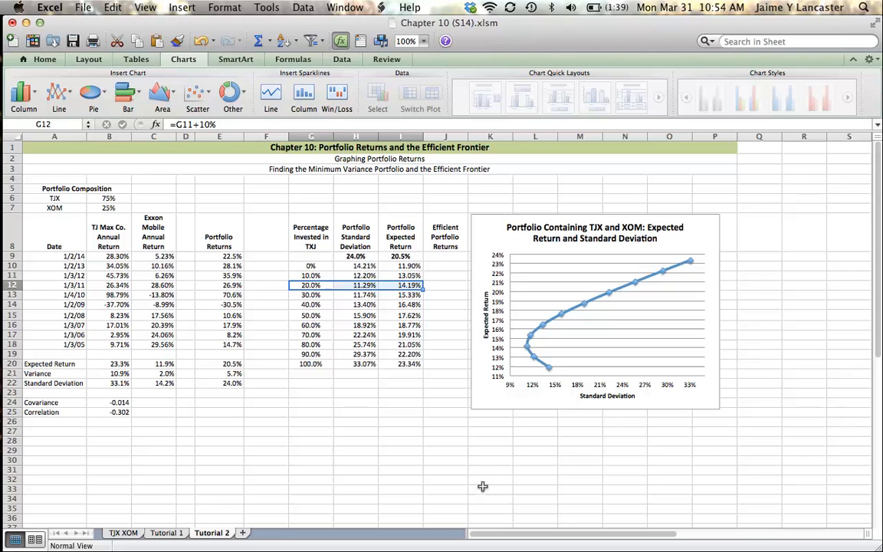
mouse_move(529, 349)
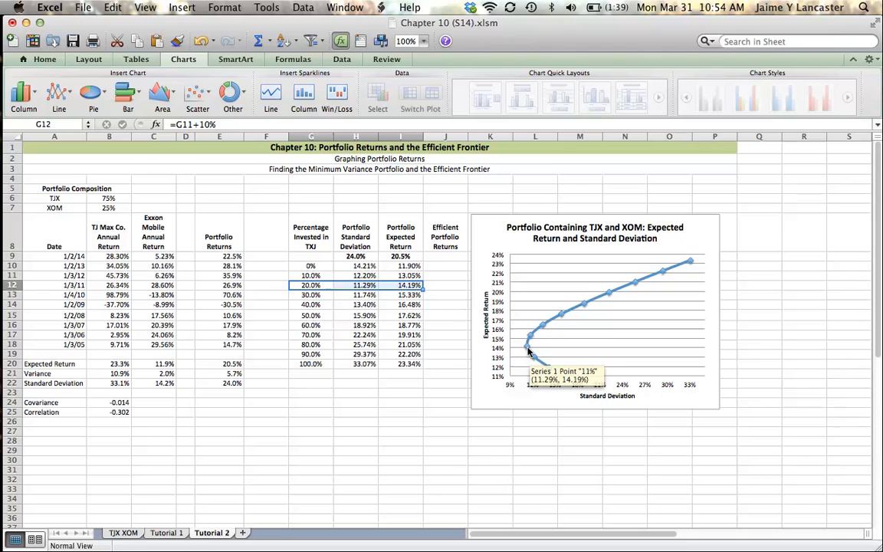
mouse_move(534, 361)
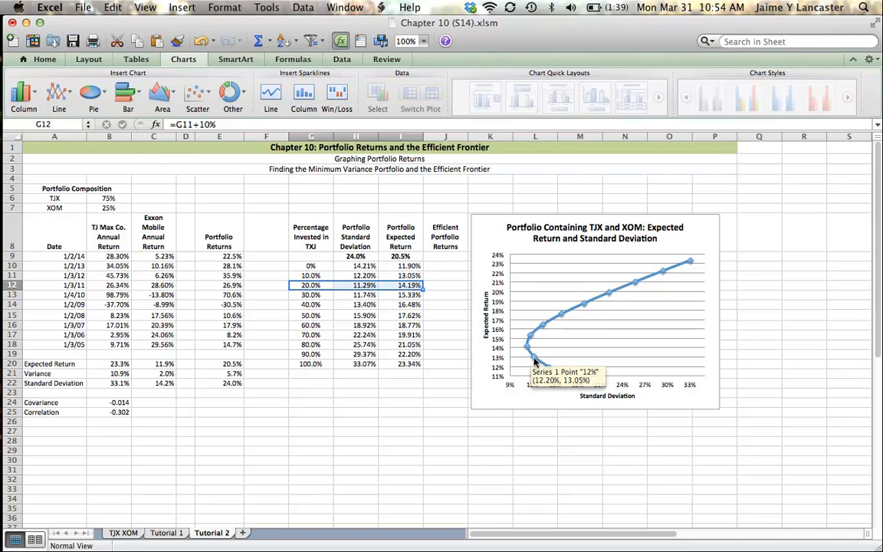
mouse_move(537, 363)
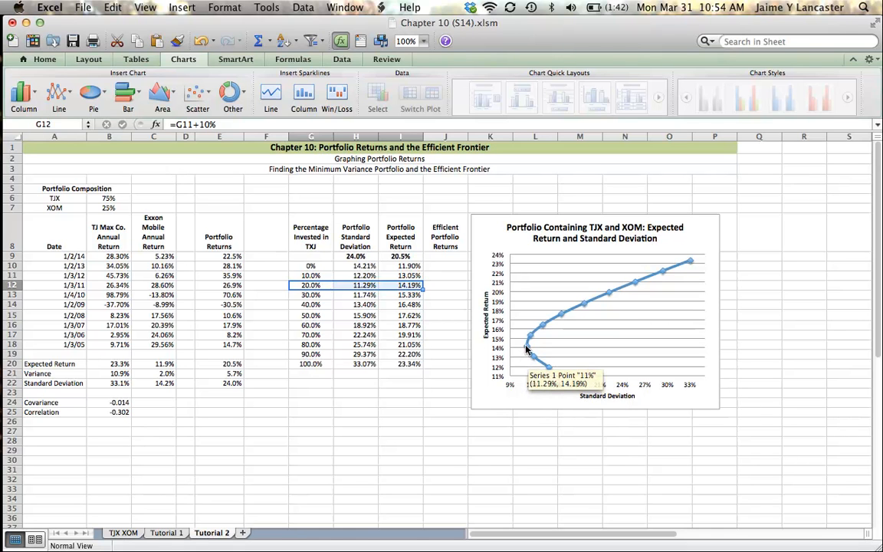
mouse_move(531, 518)
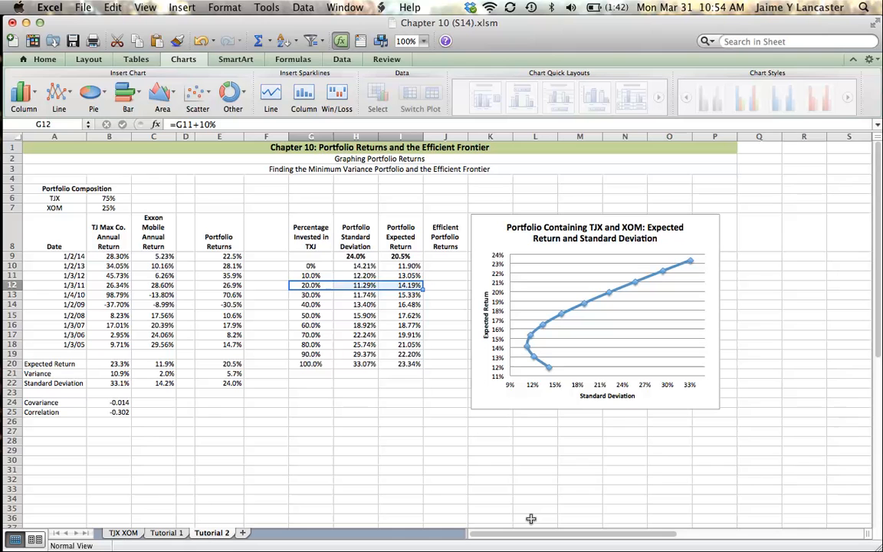
mouse_move(550, 368)
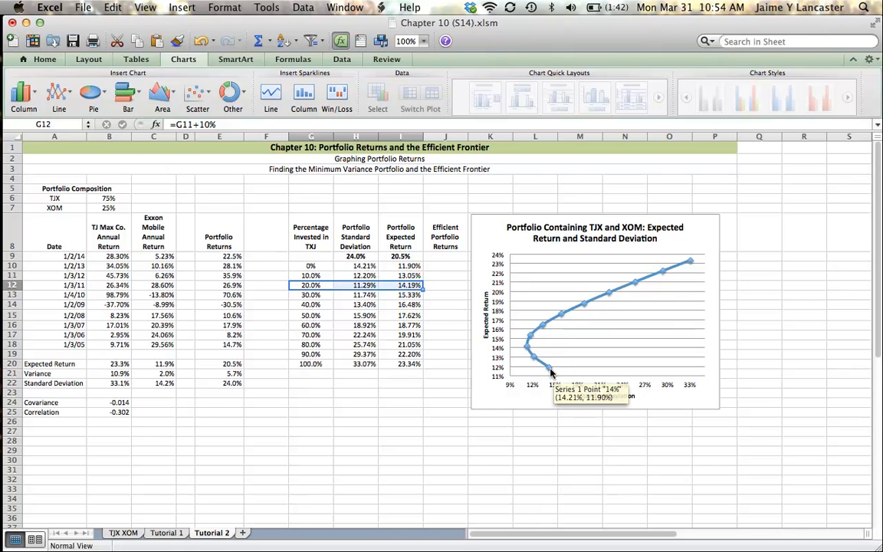
mouse_move(531, 353)
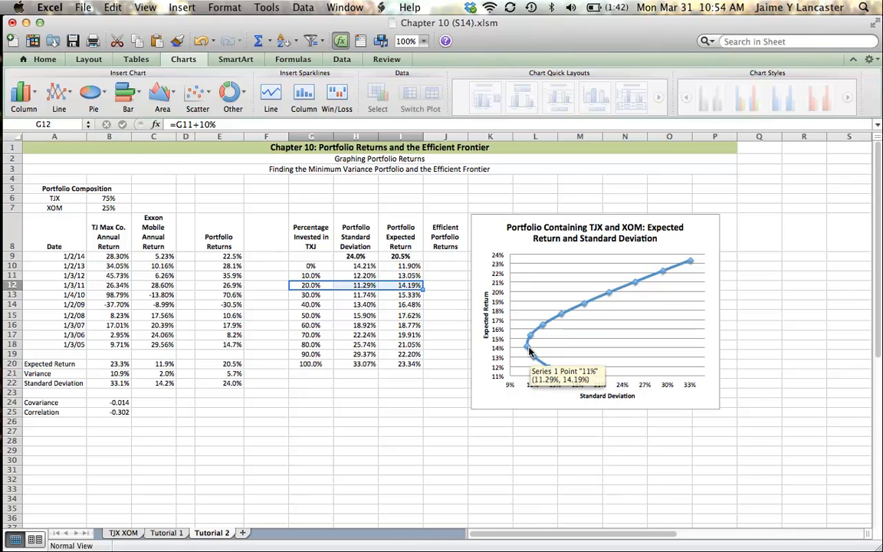
mouse_move(527, 341)
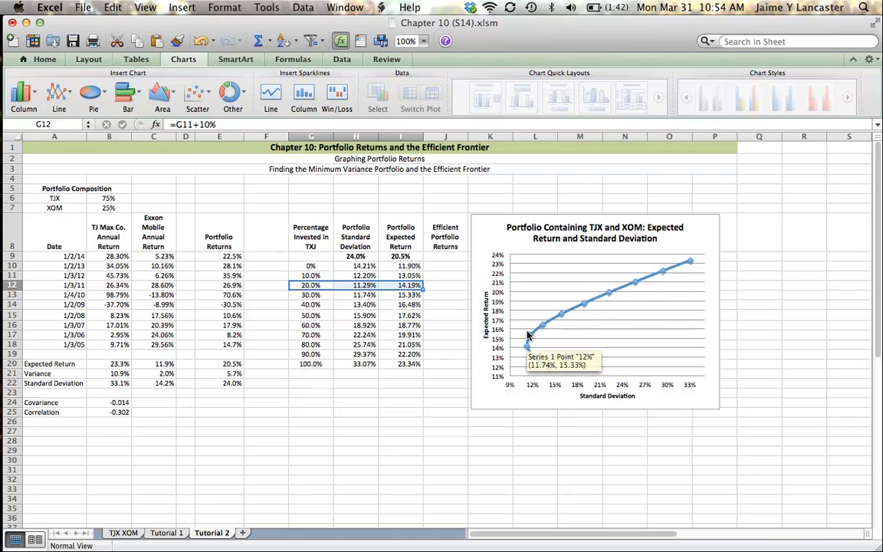
mouse_move(530, 347)
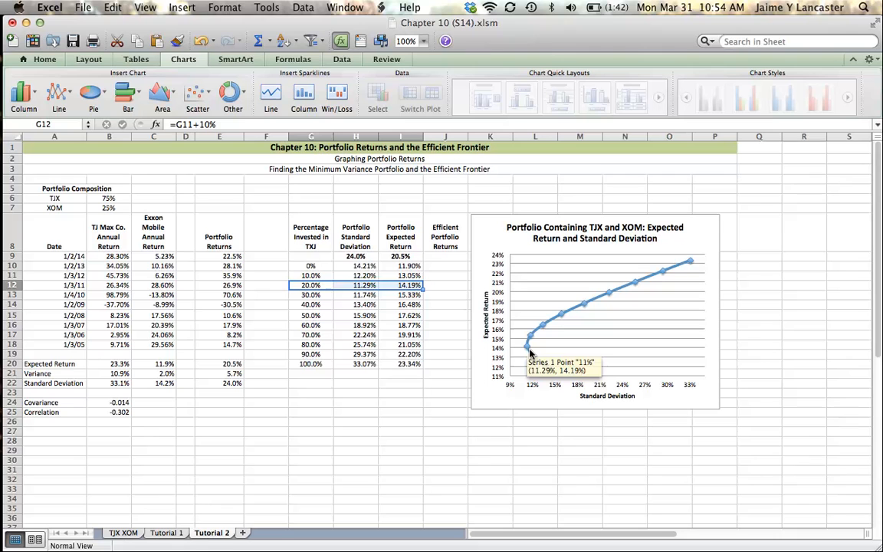
mouse_move(505, 452)
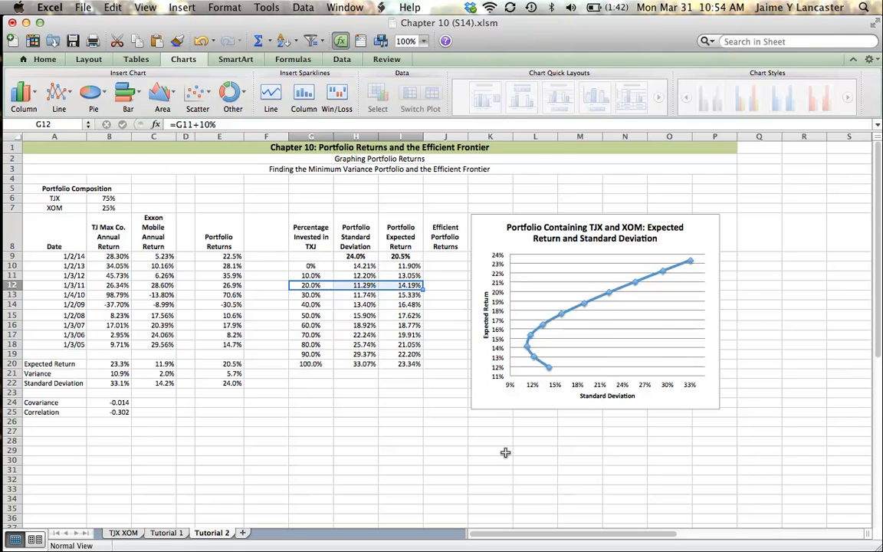
mouse_move(535, 358)
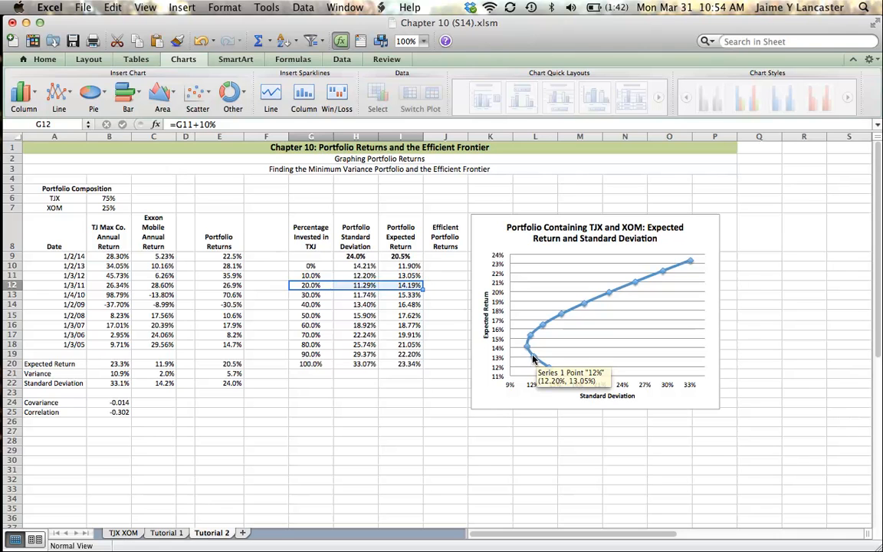
mouse_move(527, 346)
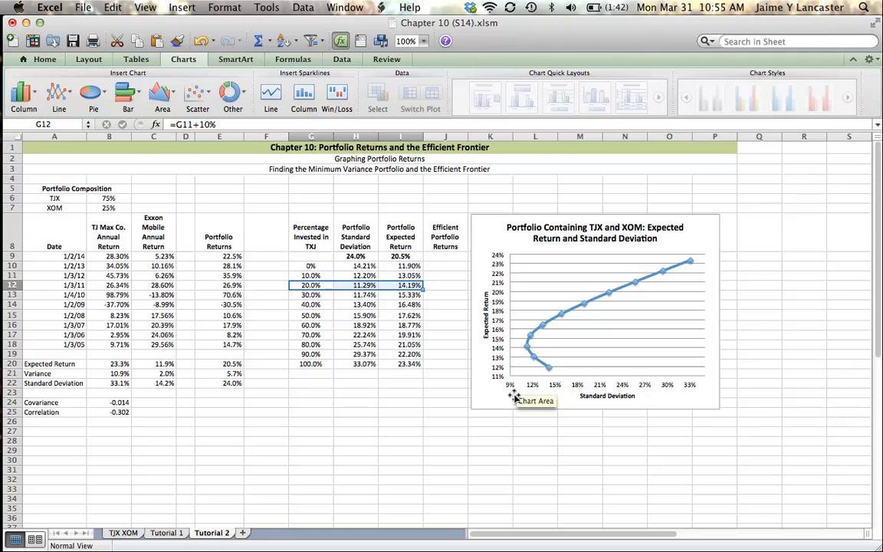
mouse_move(529, 343)
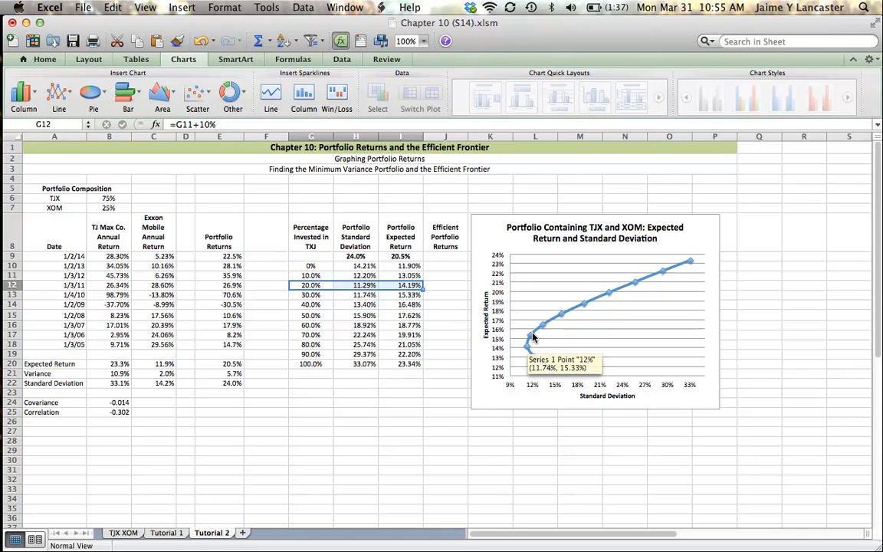
mouse_move(544, 331)
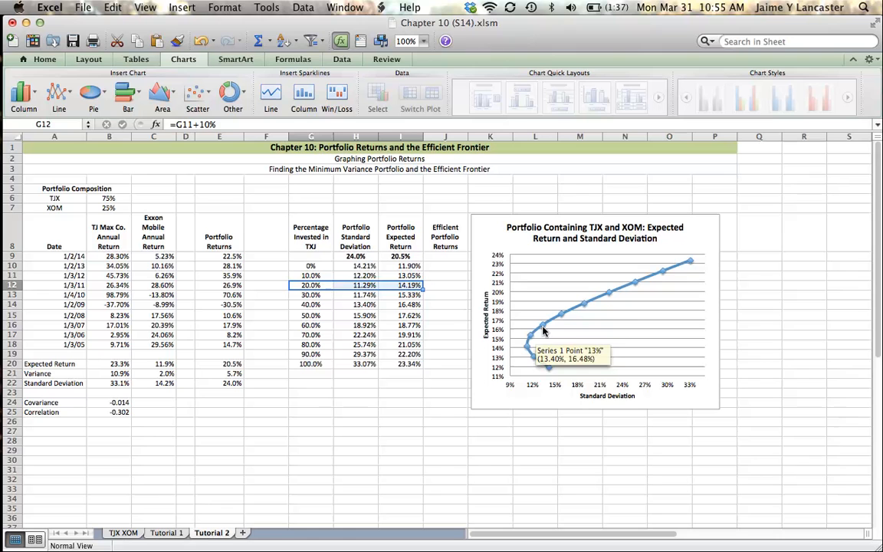
mouse_move(567, 316)
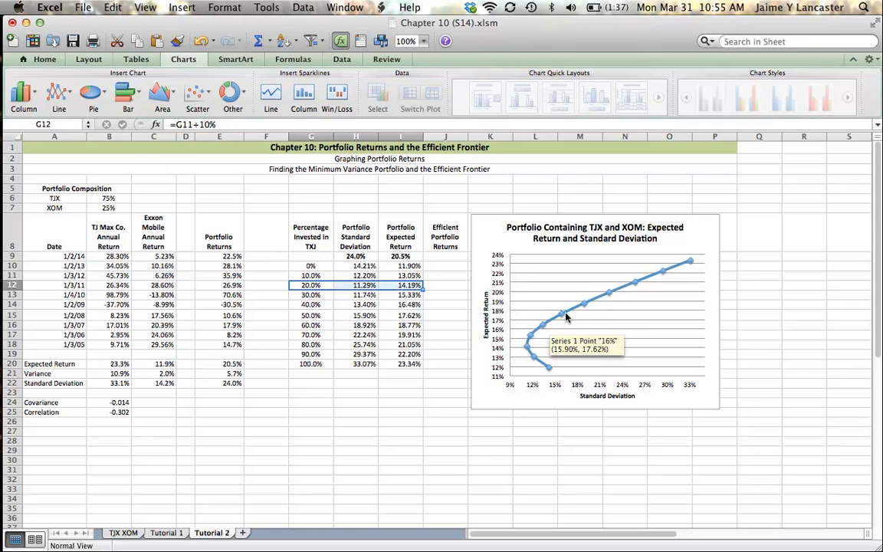
mouse_move(584, 305)
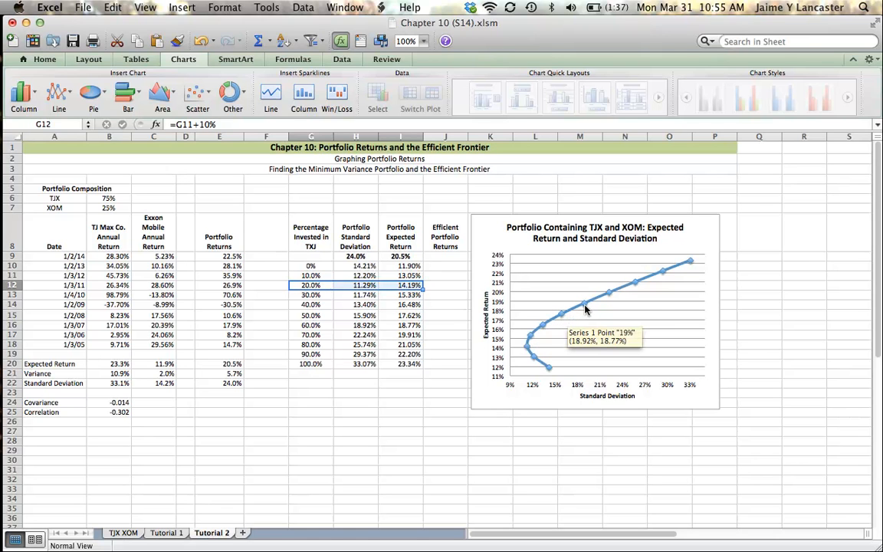
mouse_move(609, 296)
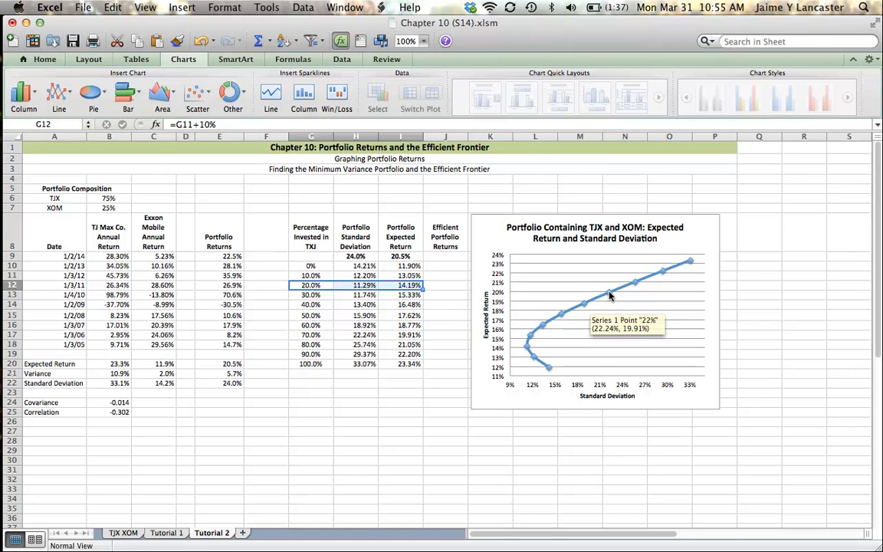
mouse_move(637, 284)
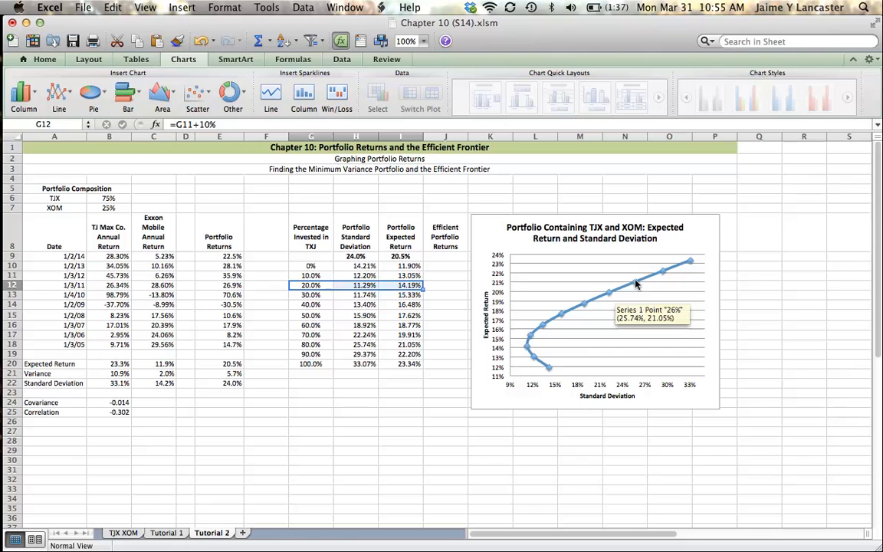
mouse_move(664, 272)
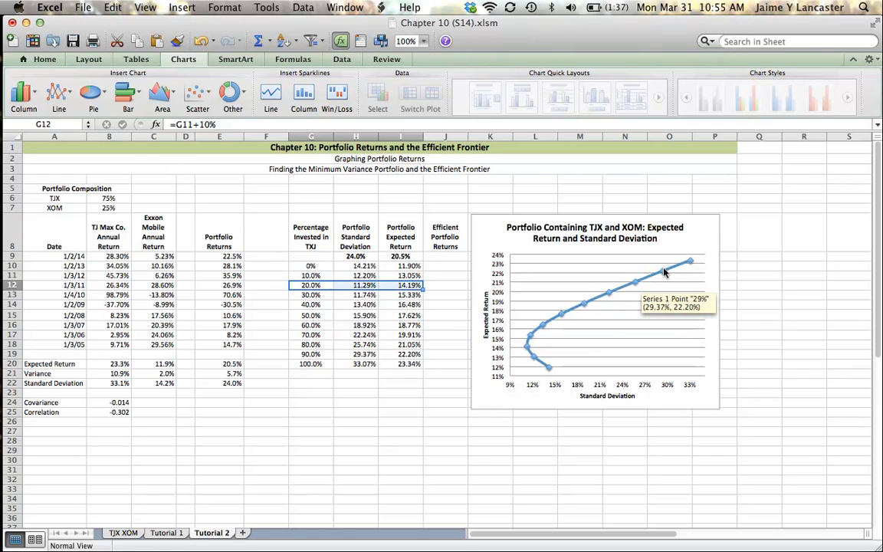
mouse_move(528, 353)
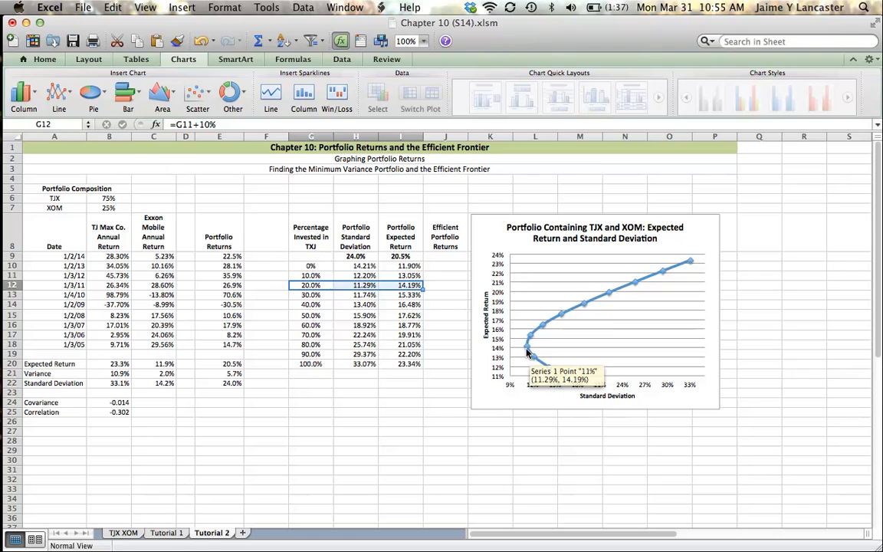
mouse_move(552, 373)
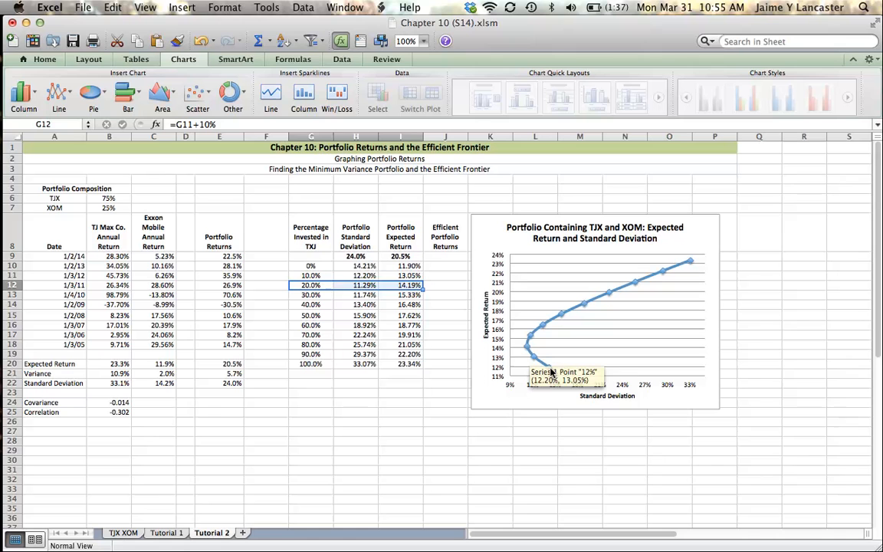
mouse_move(544, 365)
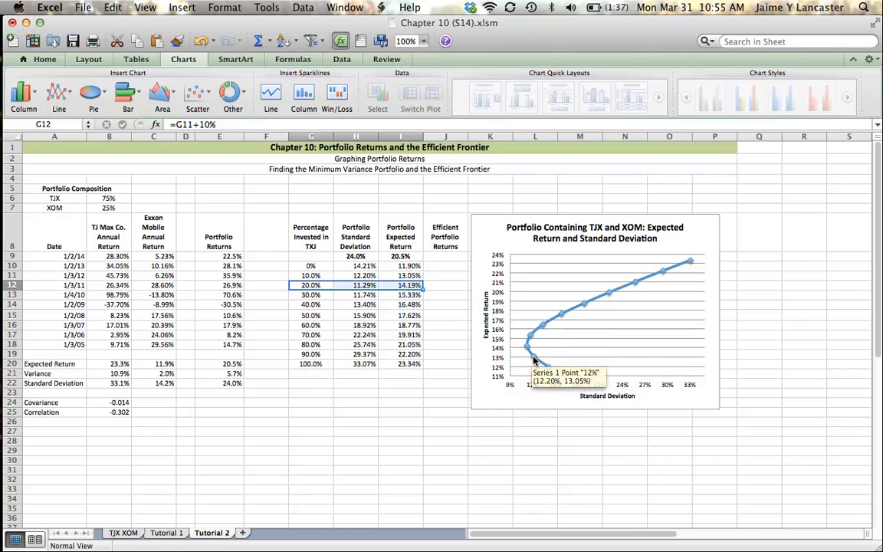
mouse_move(531, 340)
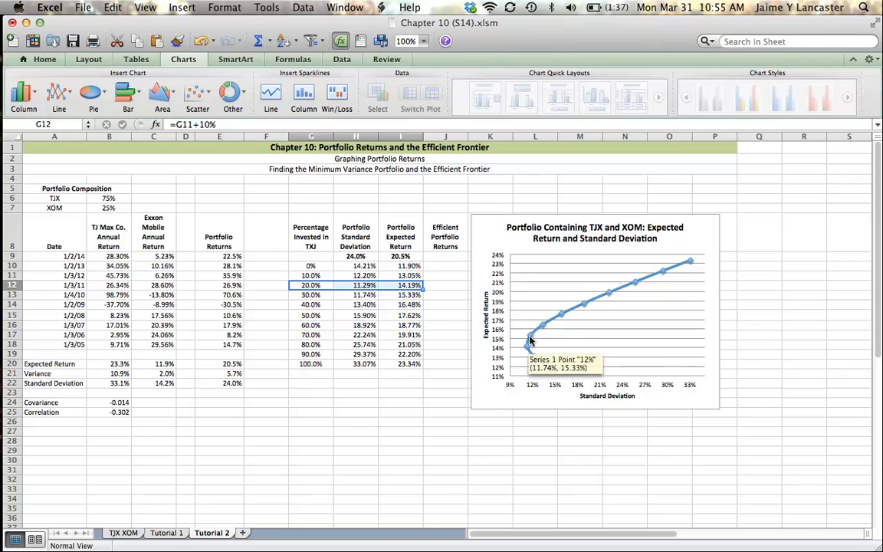
mouse_move(684, 261)
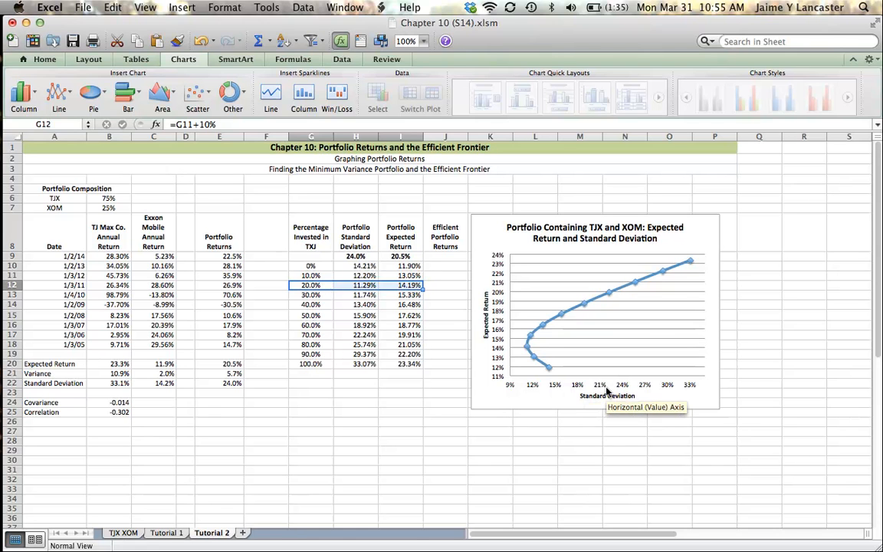
mouse_move(529, 391)
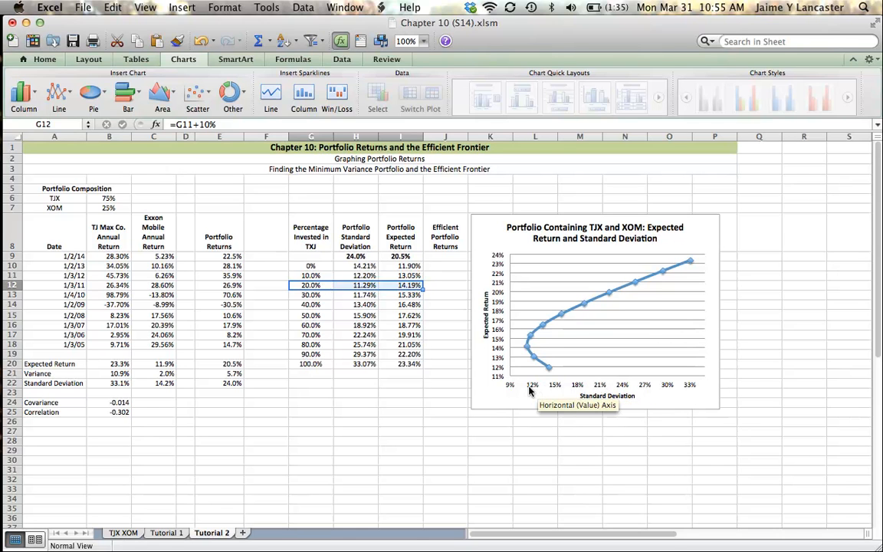
mouse_move(529, 353)
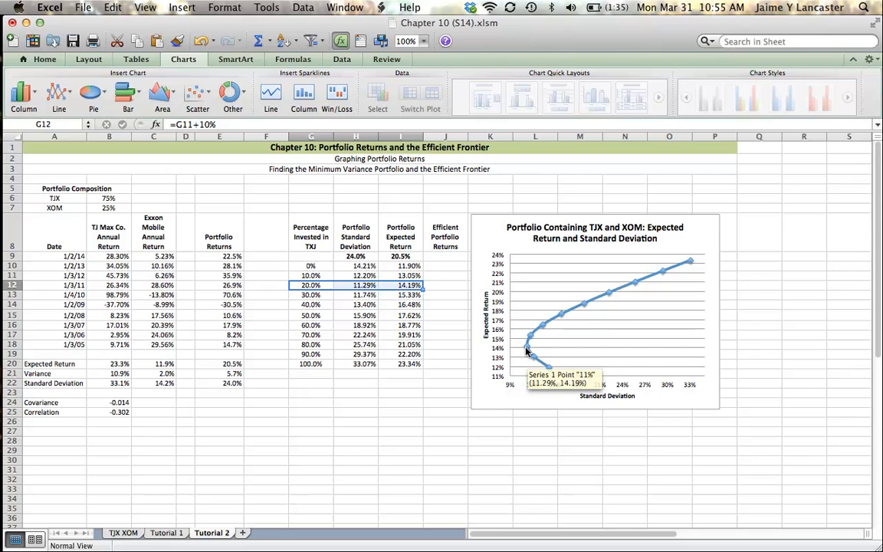
mouse_move(576, 404)
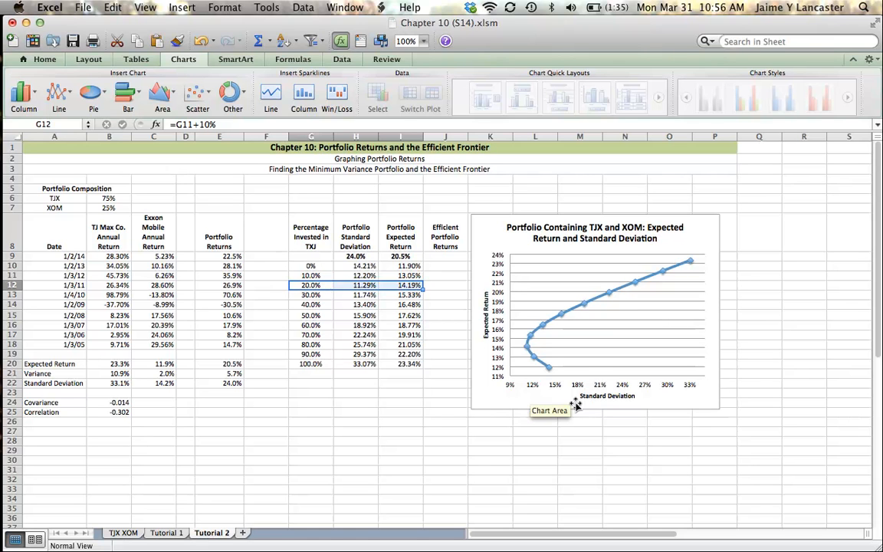
click(490, 441)
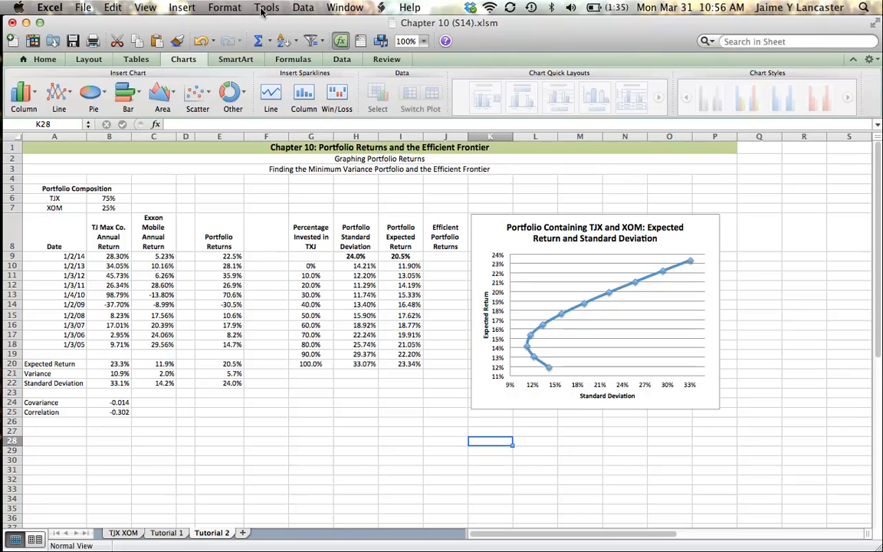
click(266, 7)
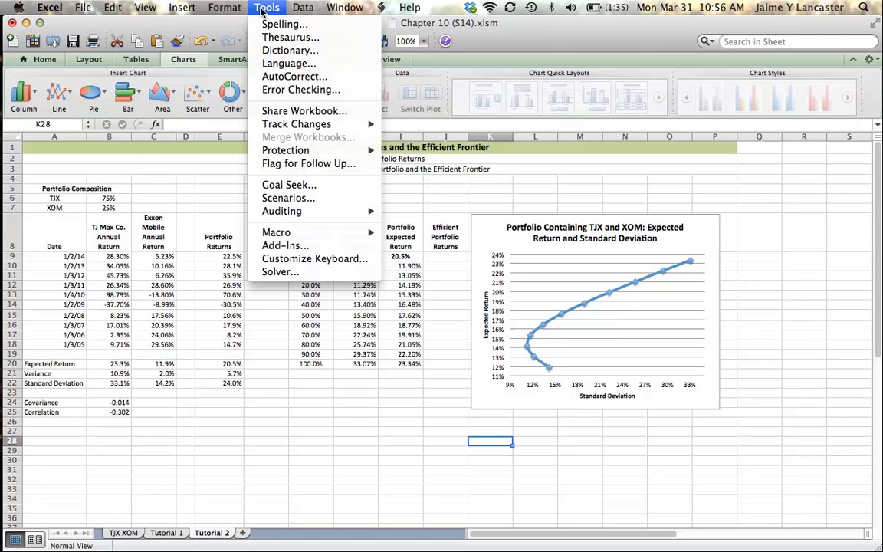
mouse_move(297, 287)
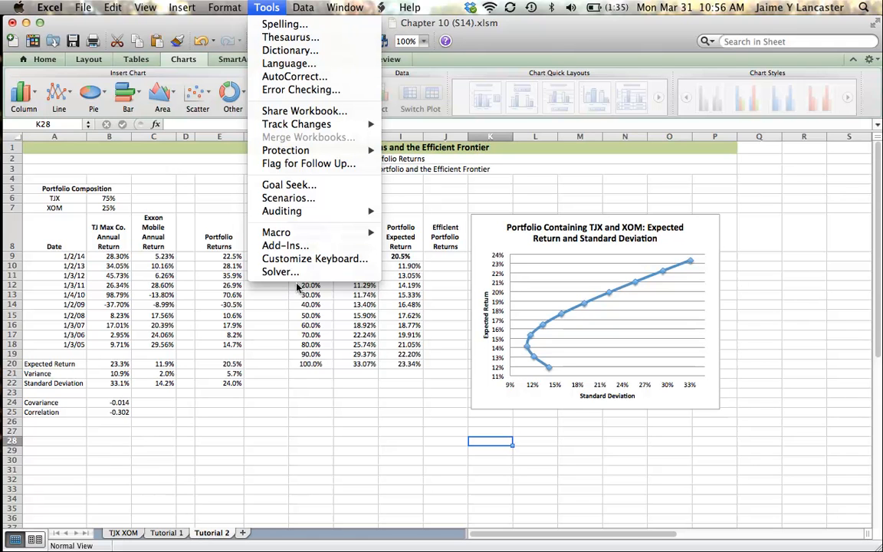
mouse_move(285, 246)
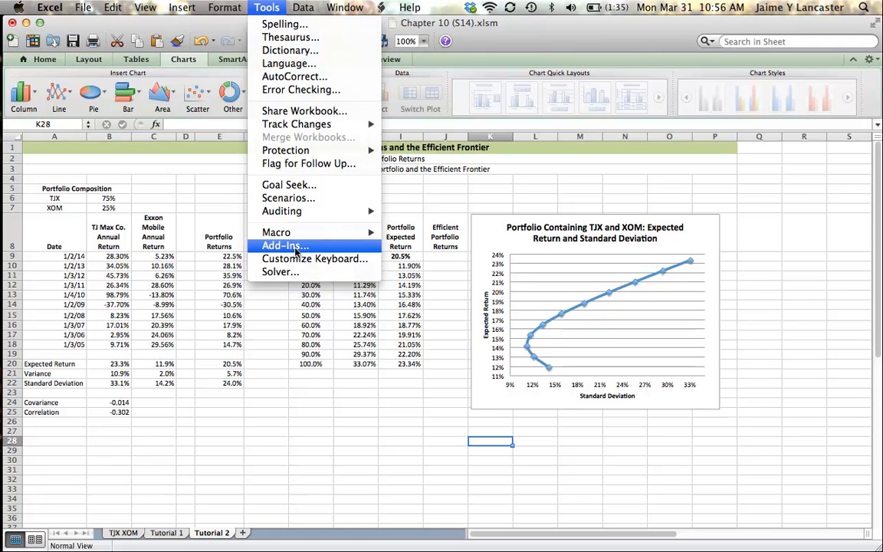
click(285, 246)
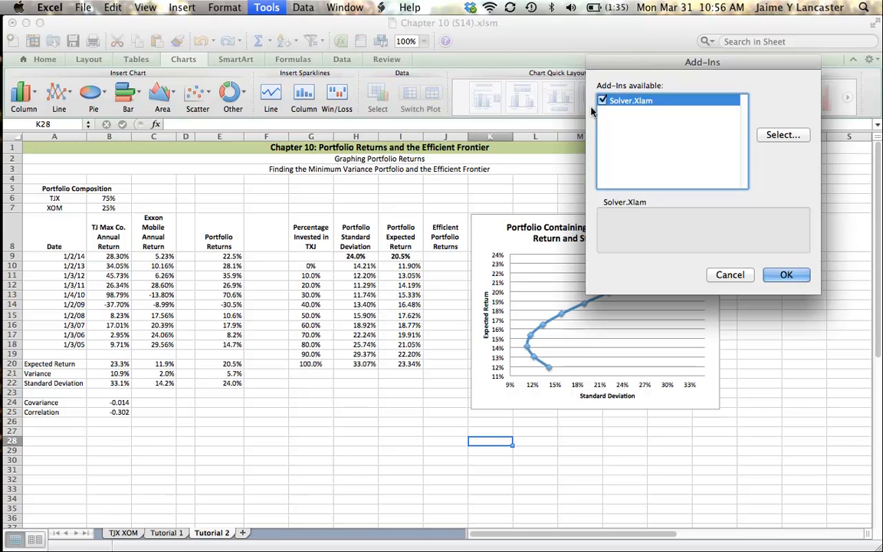
click(603, 101)
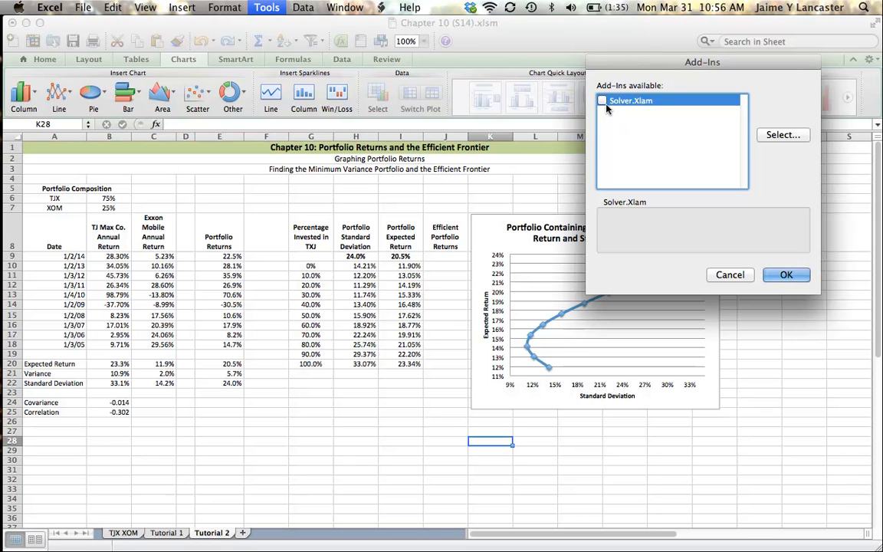
click(602, 101)
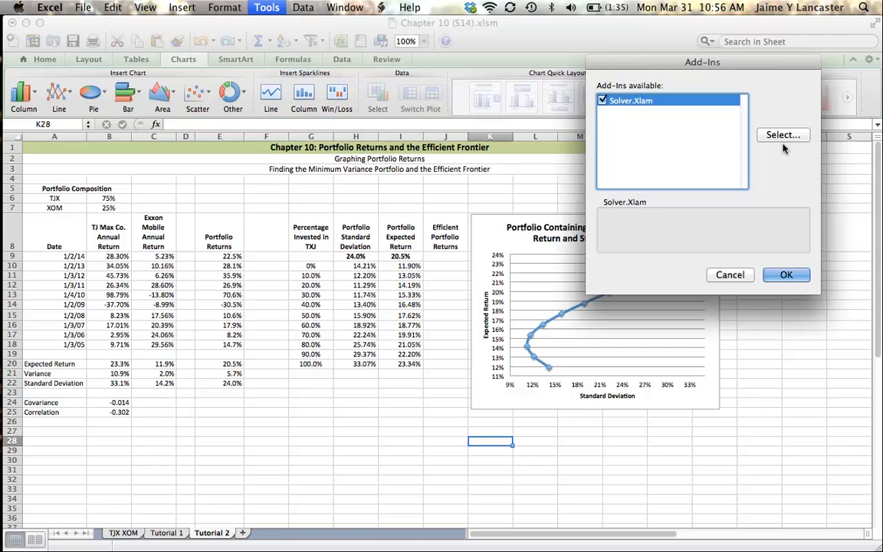
Confirm the Solver add-in and open the Solver Parameters dialog
click(785, 274)
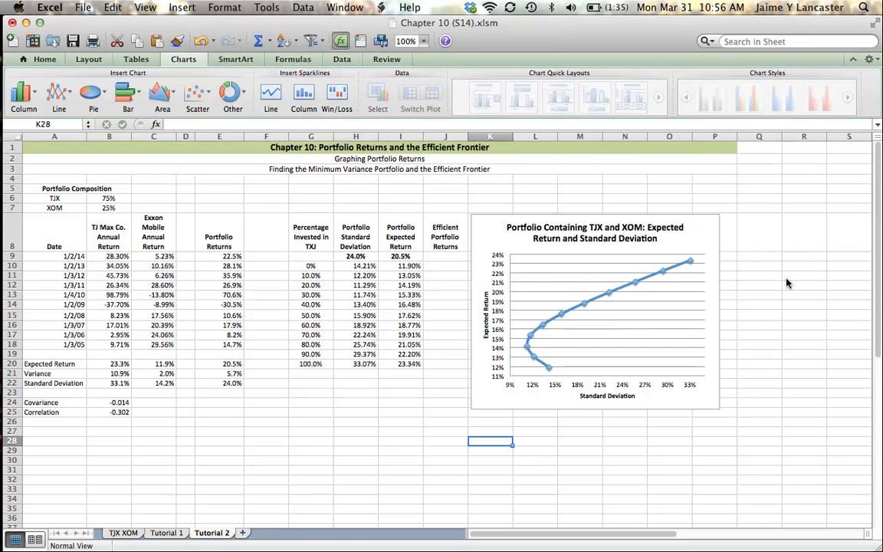
click(266, 7)
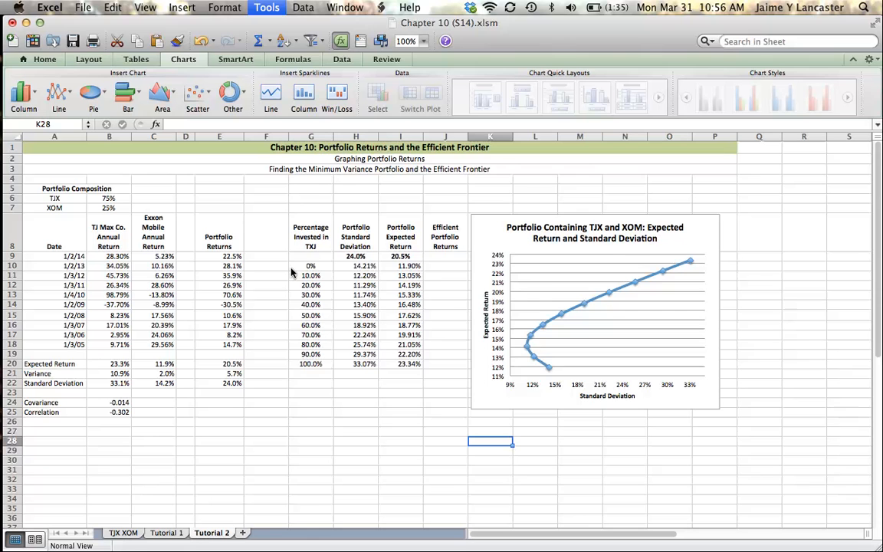
click(266, 8)
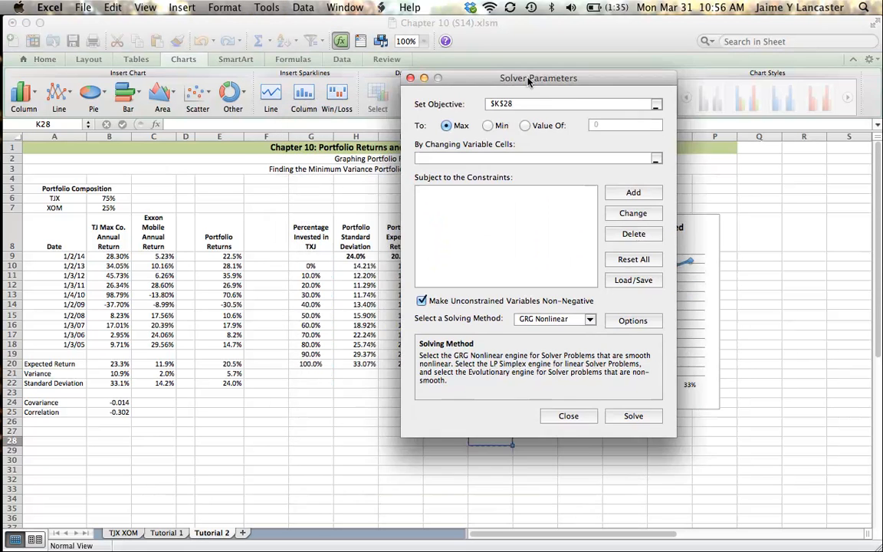
Run Solver to minimise E22 by changing B6, reaching 22% TJX and 11.3% risk
drag(539, 78, 710, 31)
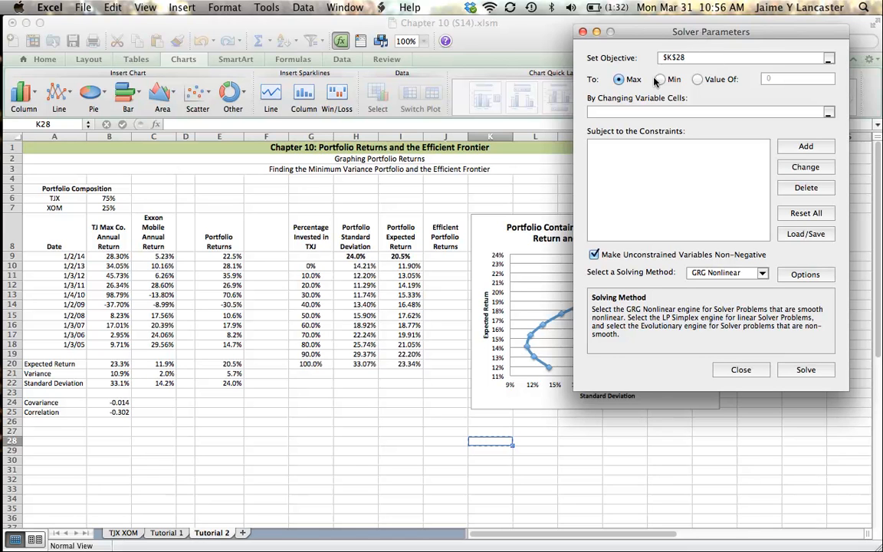
click(660, 79)
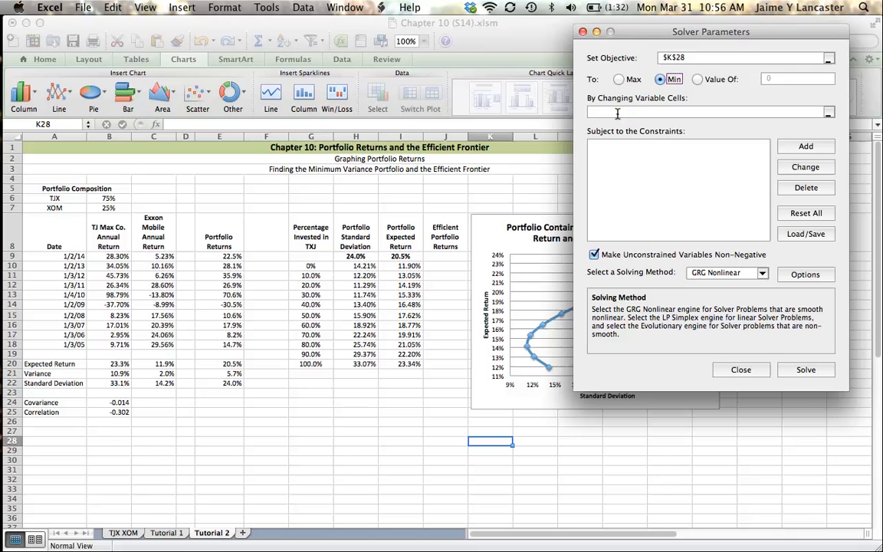
mouse_move(603, 159)
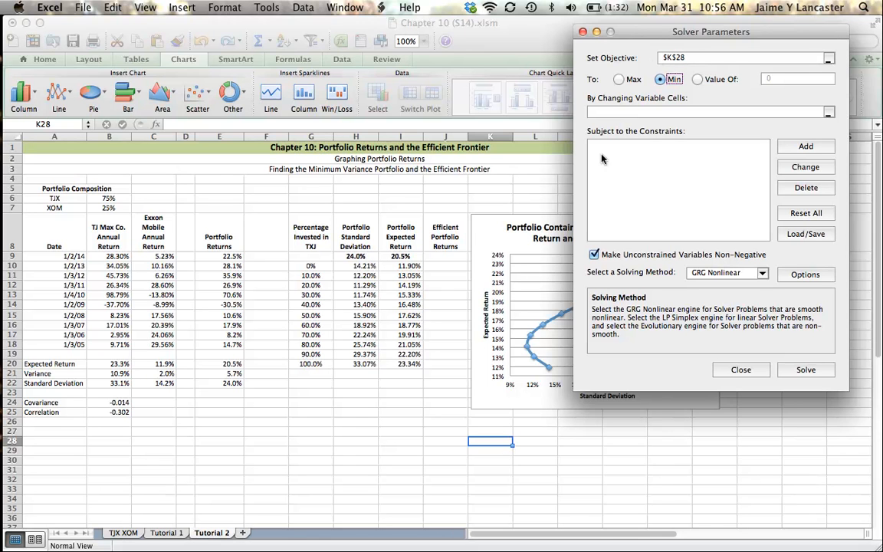
mouse_move(226, 388)
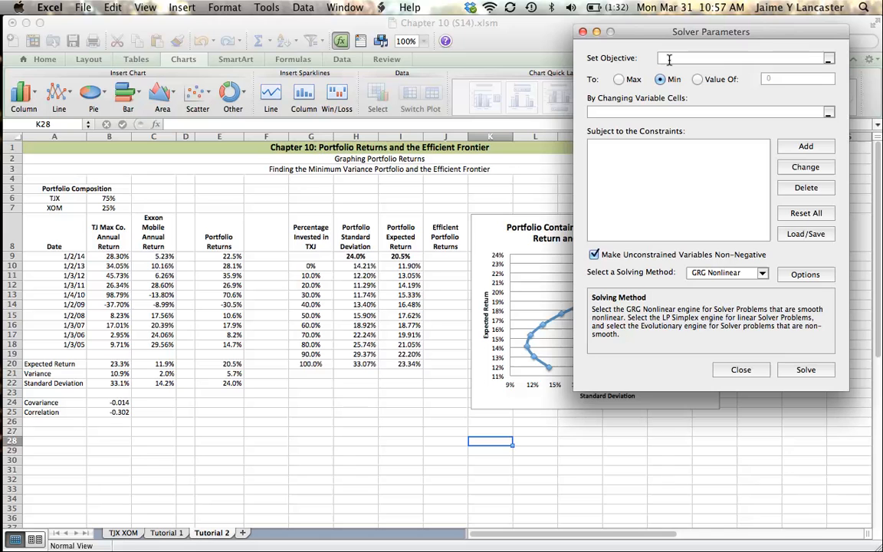
click(227, 383)
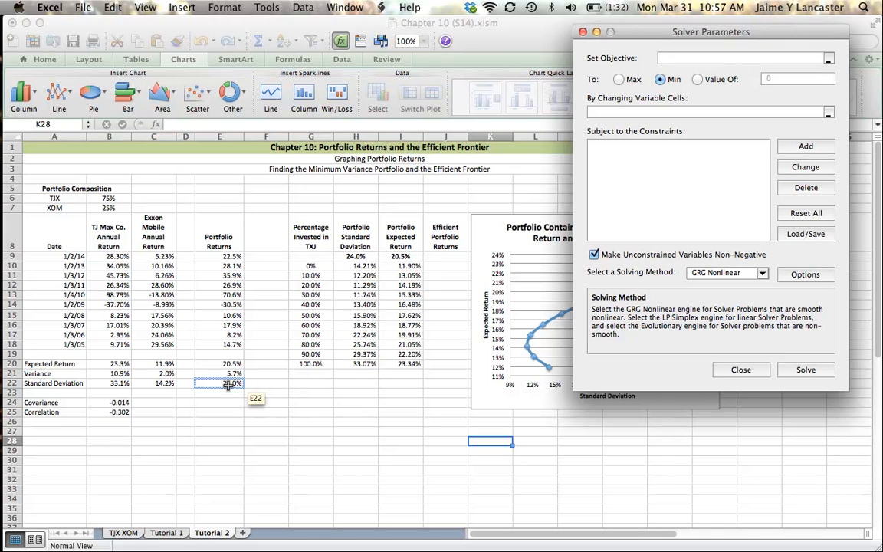
click(219, 383)
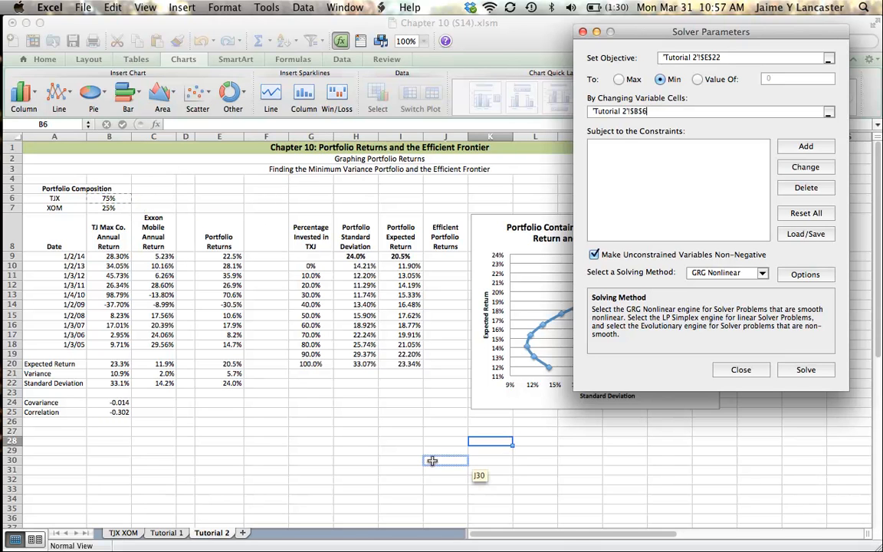
click(740, 369)
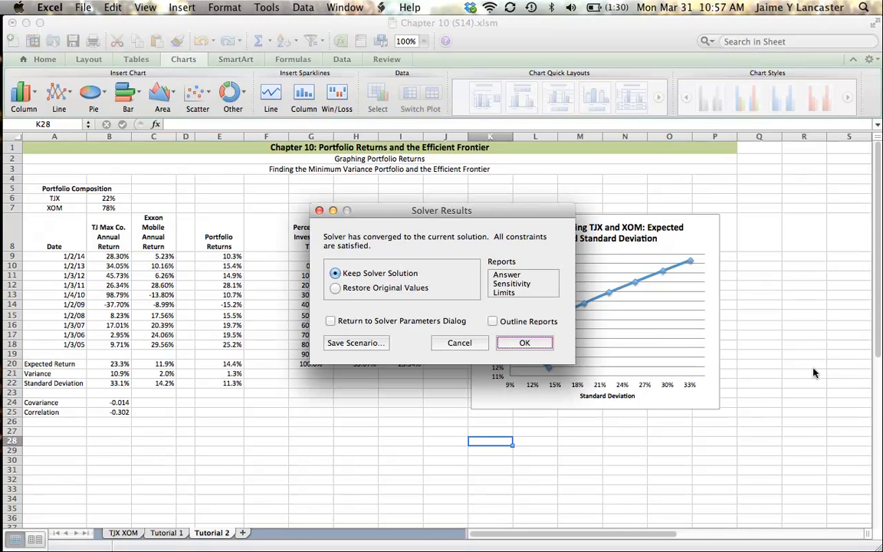
mouse_move(523, 354)
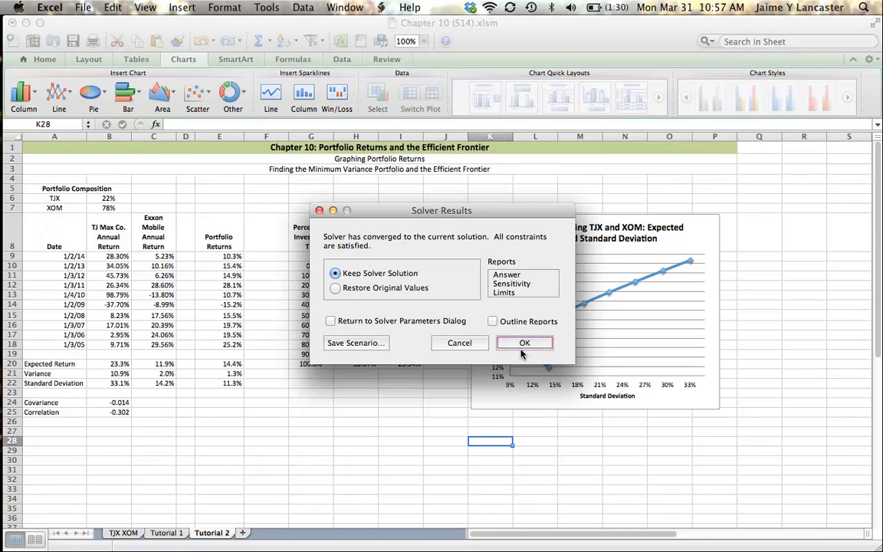
click(524, 343)
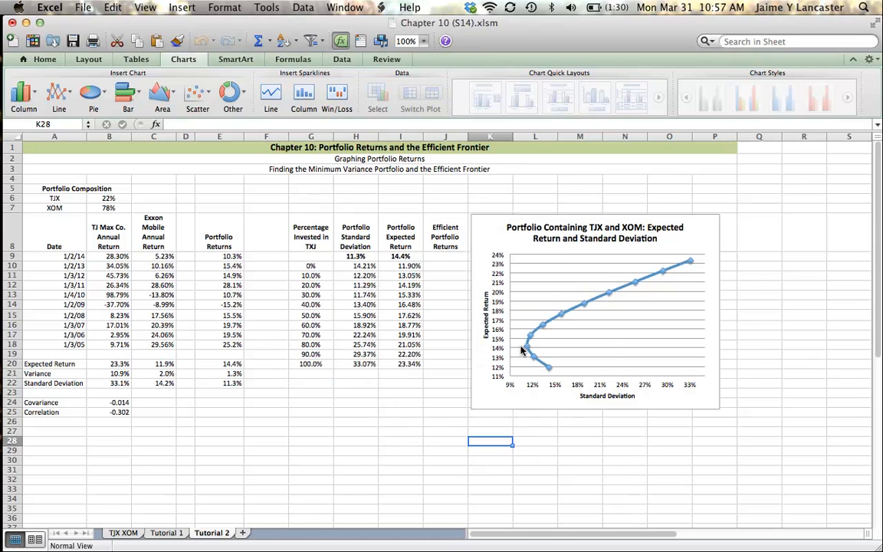
mouse_move(134, 273)
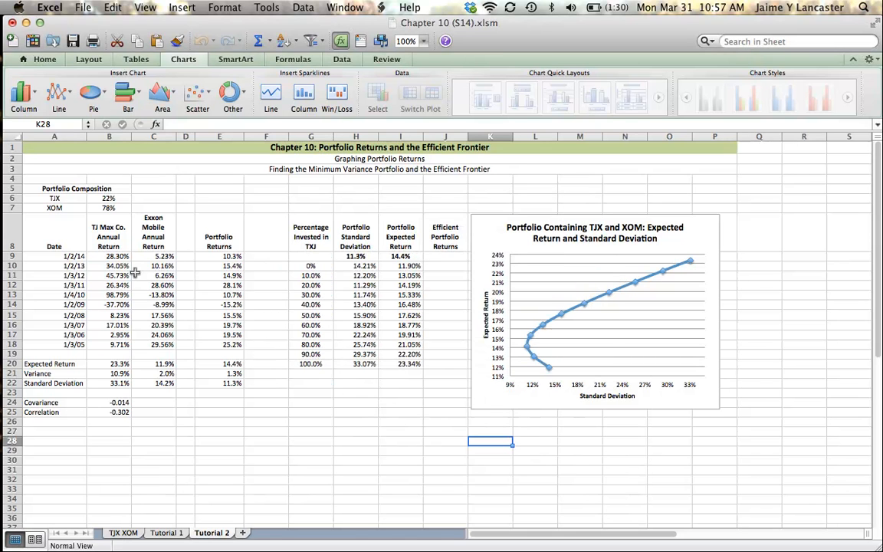
click(109, 197)
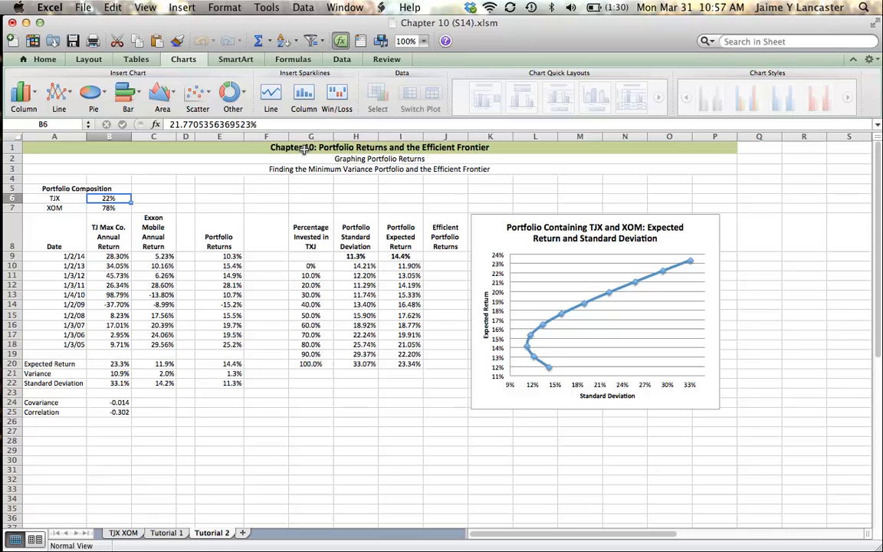
mouse_move(236, 206)
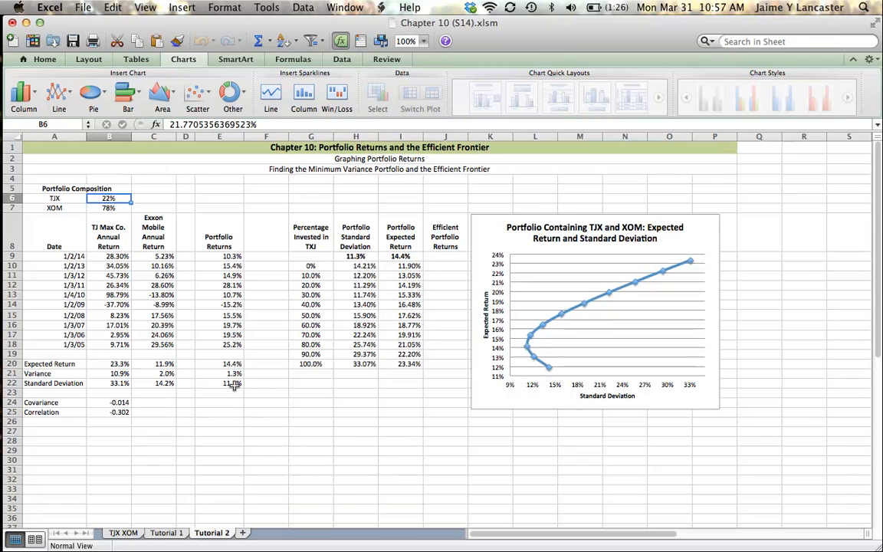
click(219, 382)
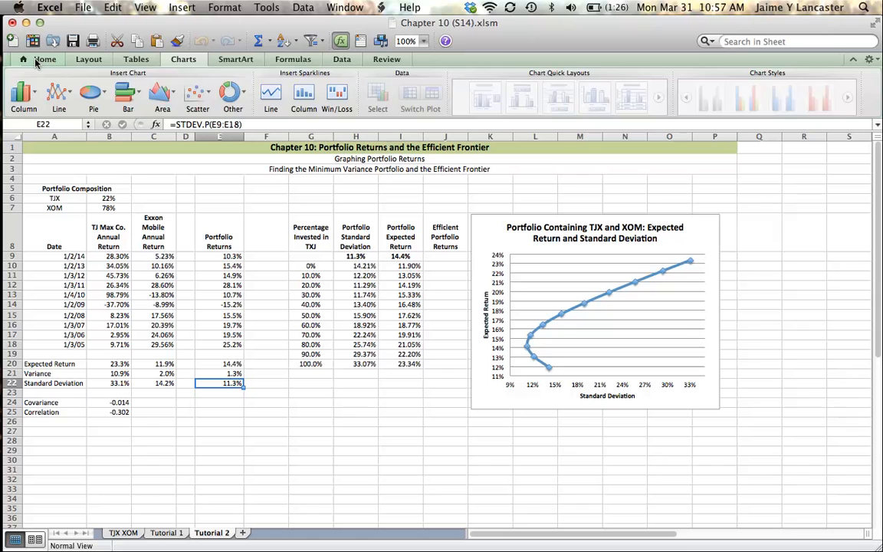
Show E22 with an extra decimal as 11.271% and select the 30% row
click(44, 59)
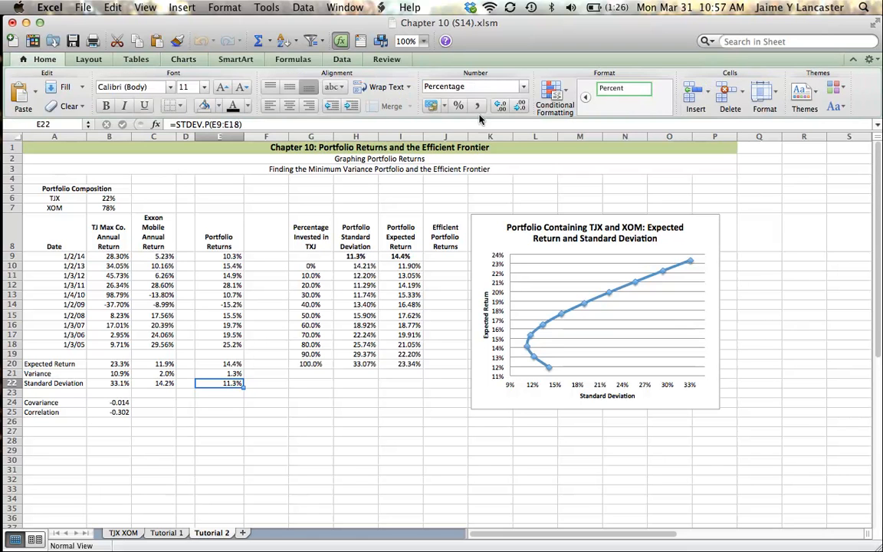
click(500, 105)
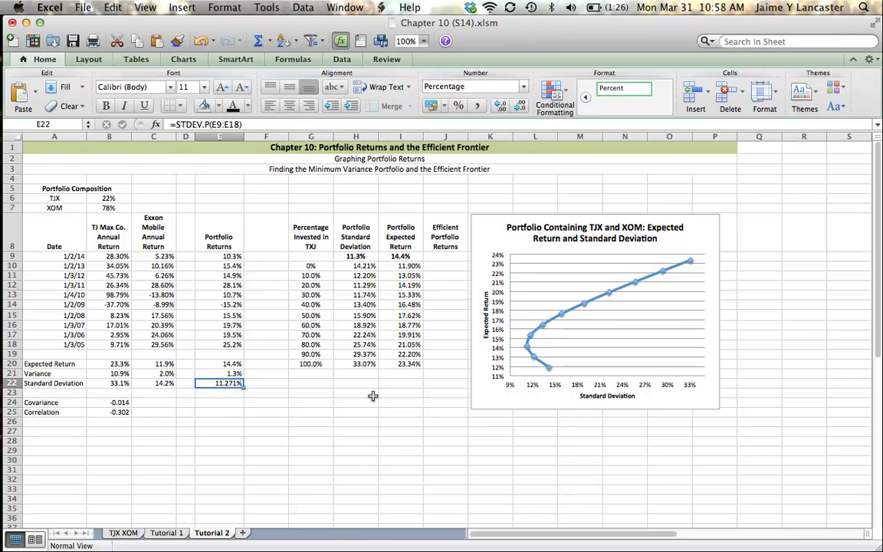
click(356, 393)
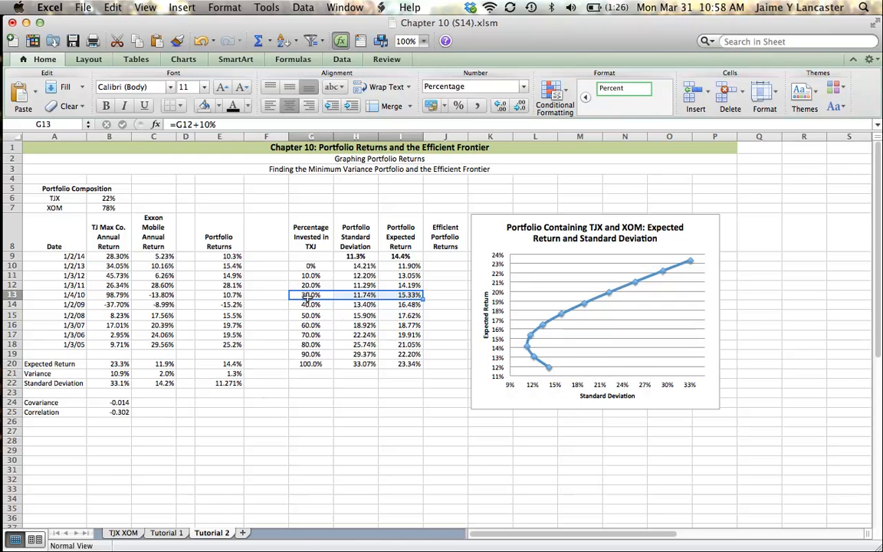
Insert a 21.771% TJX weight row (=B6) above 30%, with its deviation and return filled
right_click(310, 295)
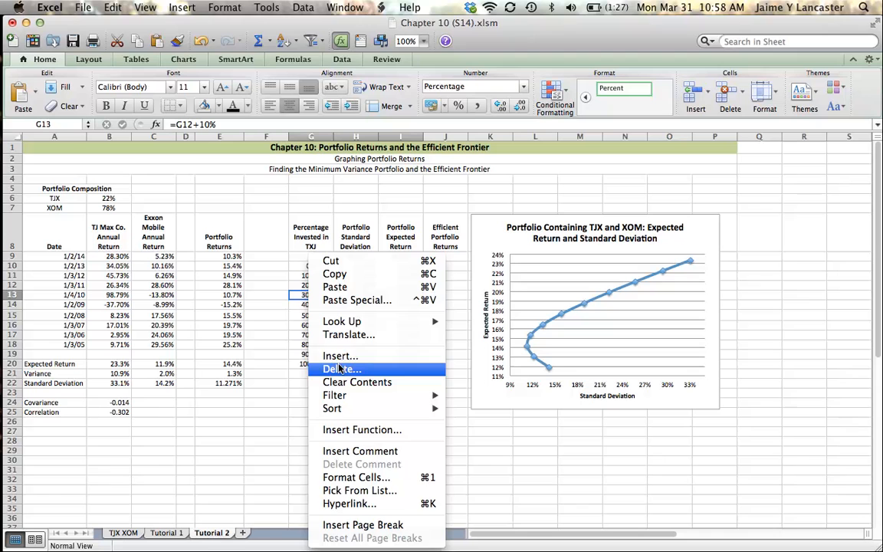
click(341, 355)
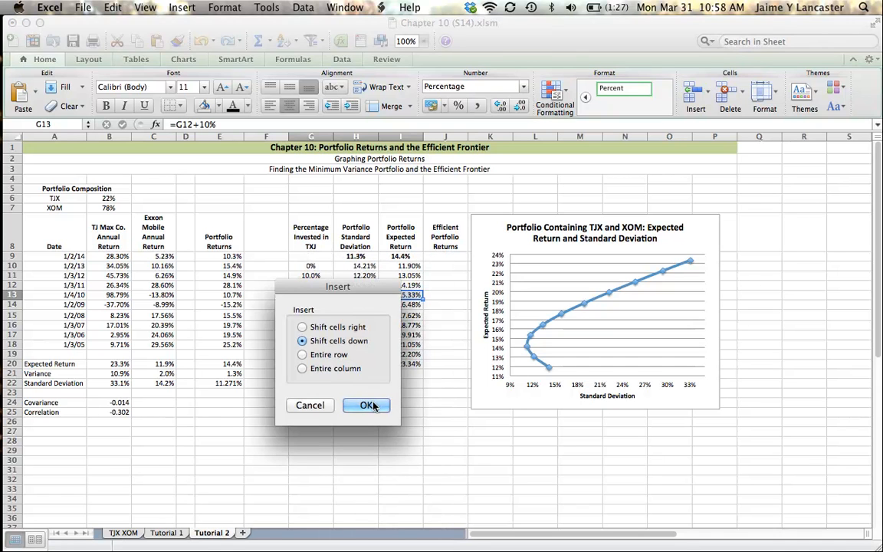
click(367, 404)
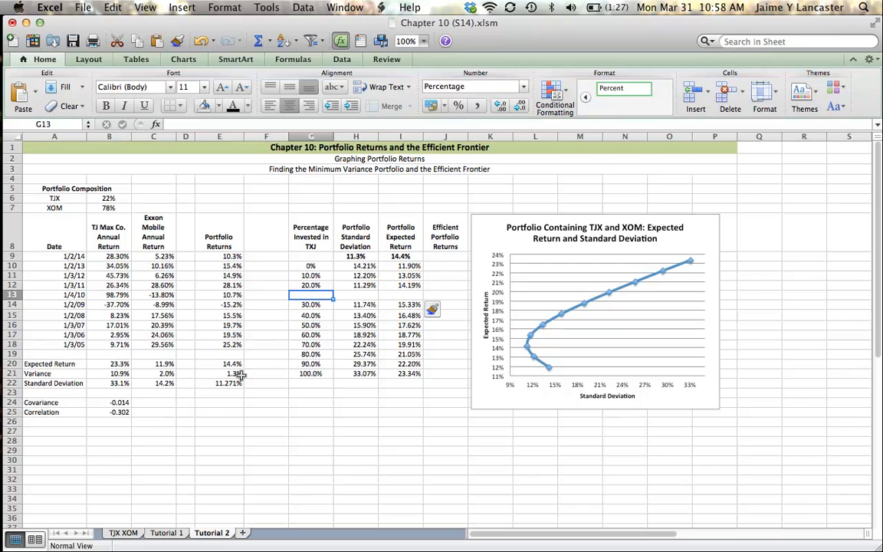
click(109, 198)
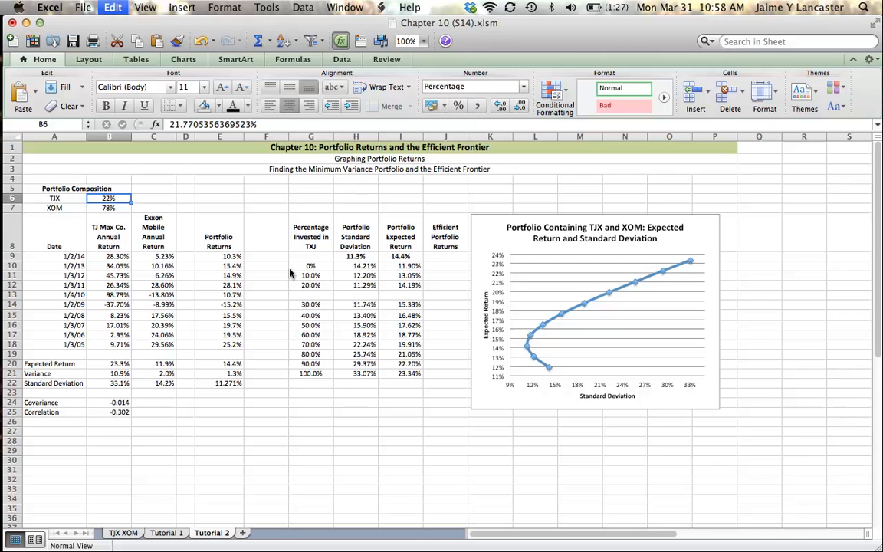
click(310, 294)
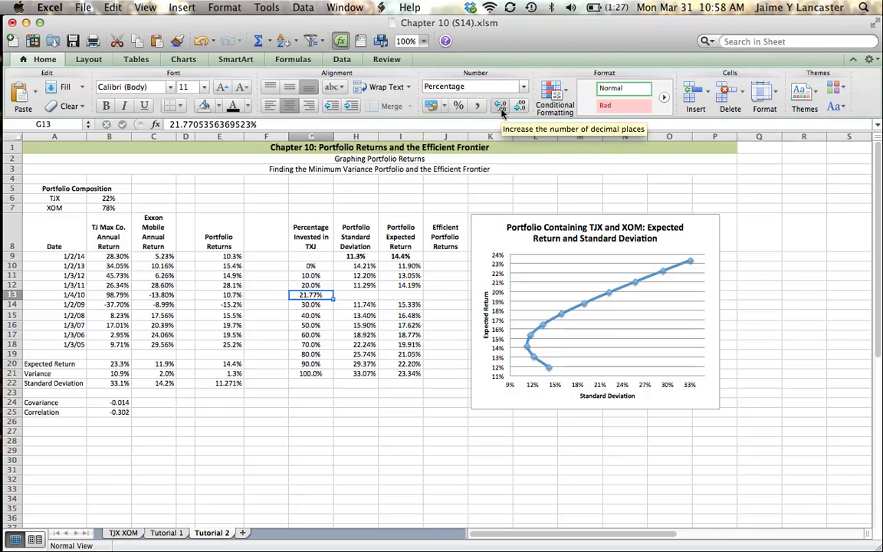
click(500, 105)
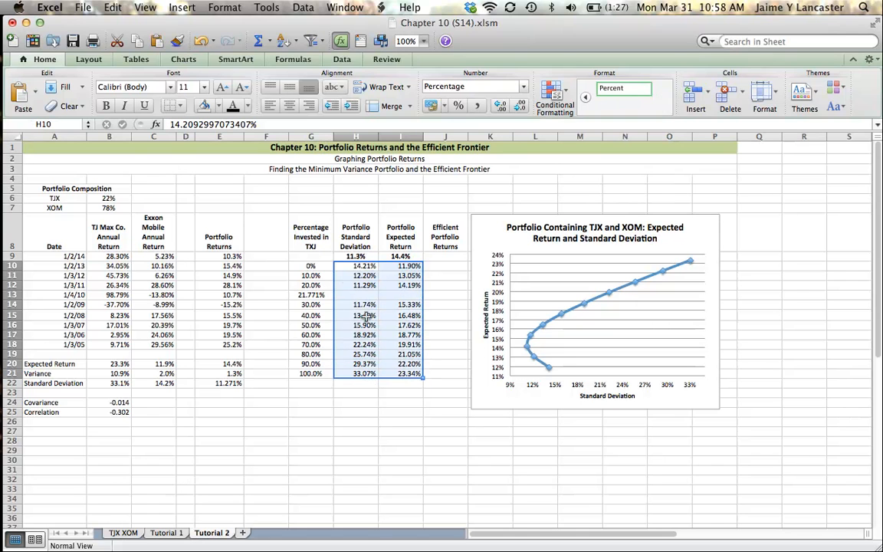
click(400, 285)
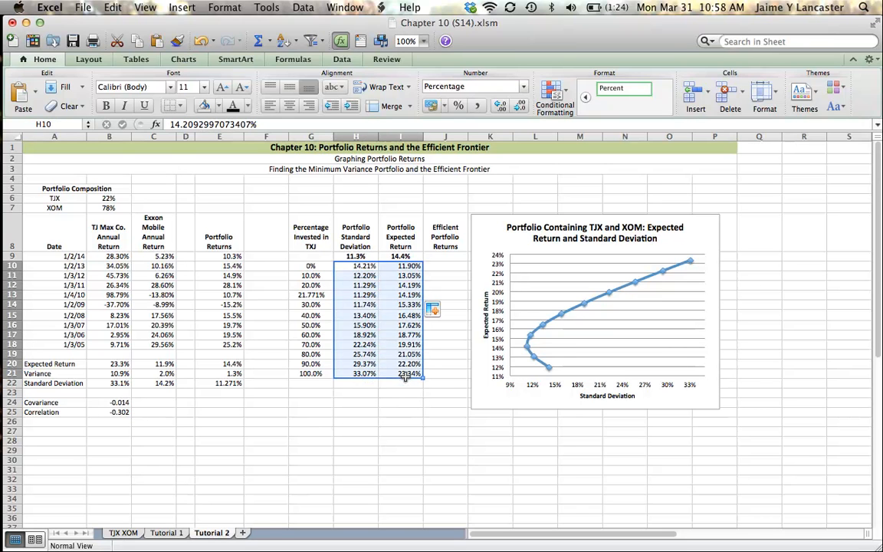
Clear H10:I21 and rebuild G9:I21 as a data table with column input B6
right_click(406, 374)
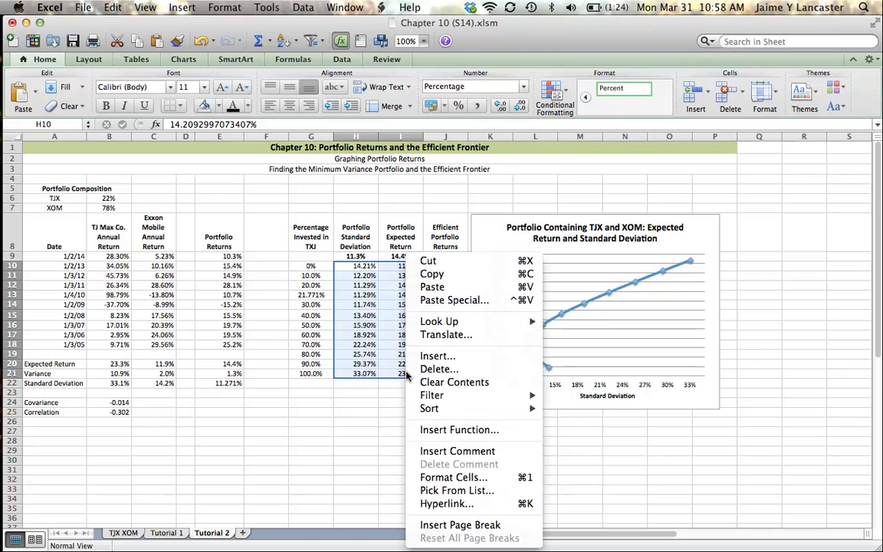
click(453, 381)
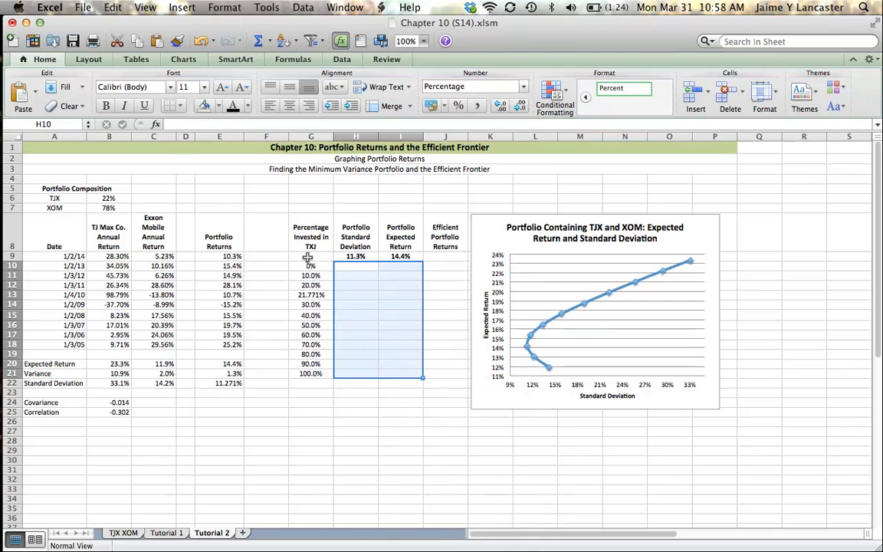
drag(310, 256, 393, 373)
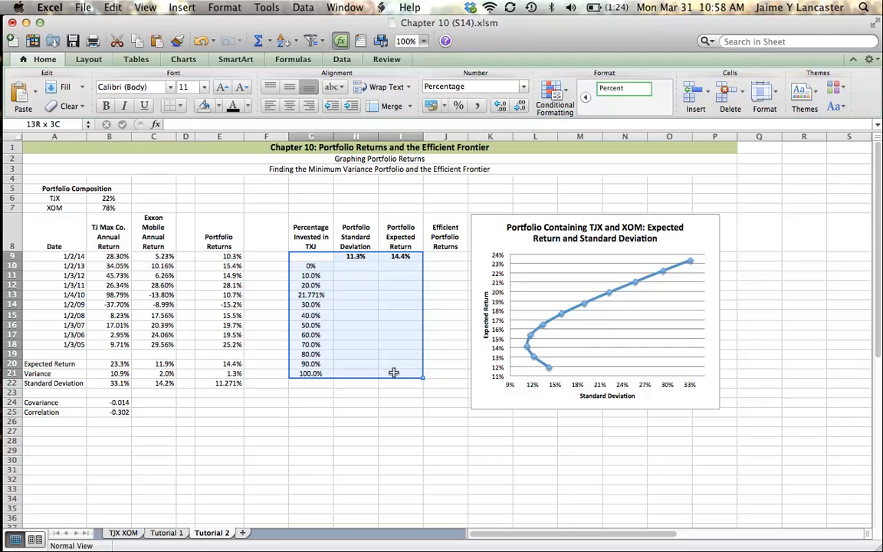
click(302, 7)
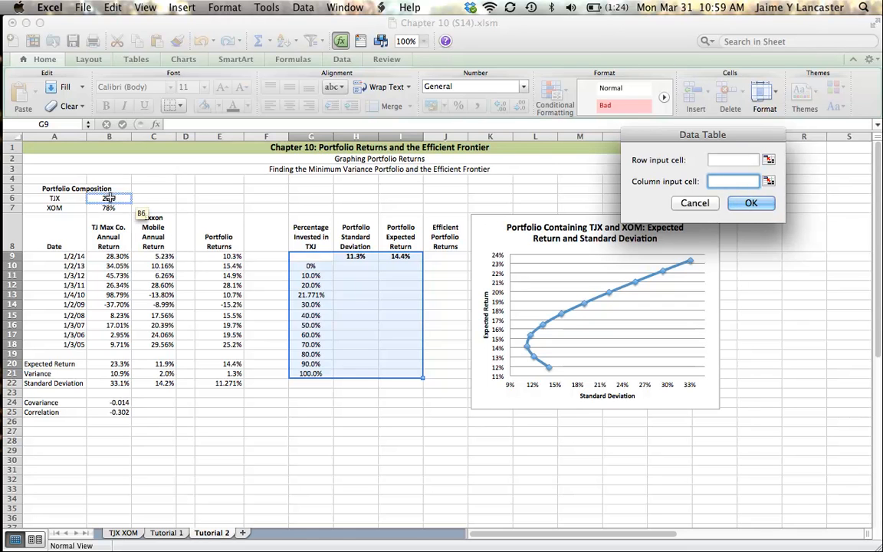
click(751, 202)
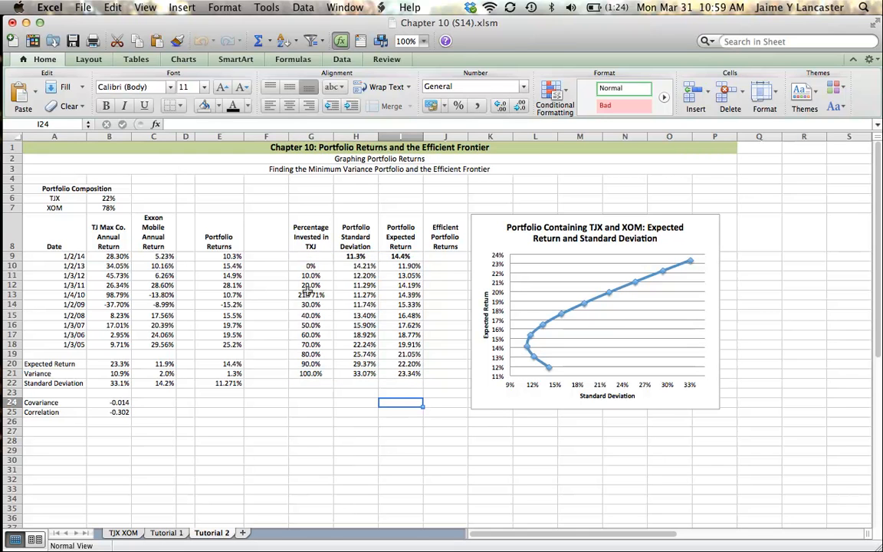
click(311, 294)
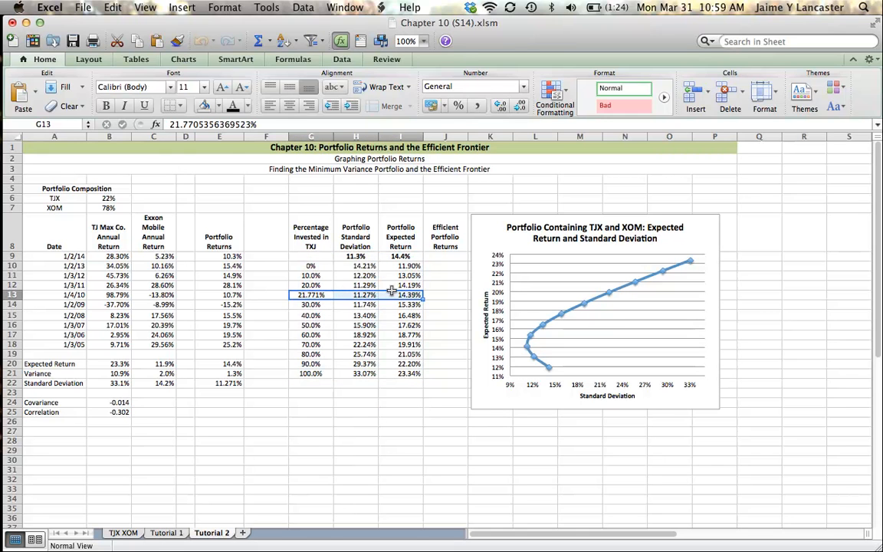
Fill the 21.771% row G13:I13 with yellow and select the chart
click(219, 105)
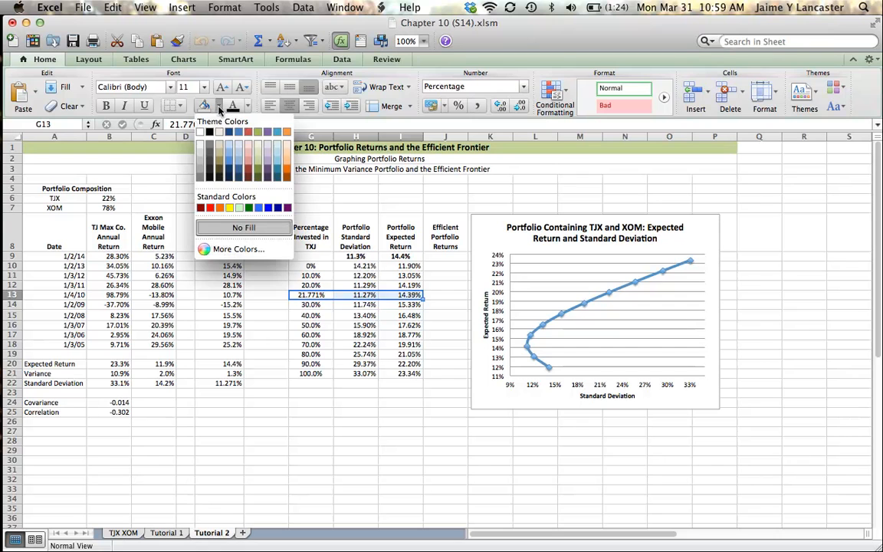
click(243, 226)
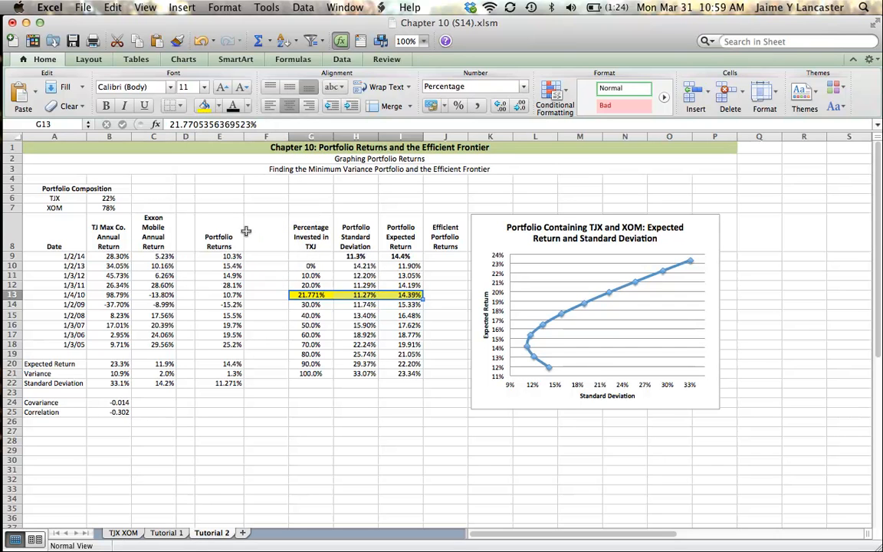
click(355, 411)
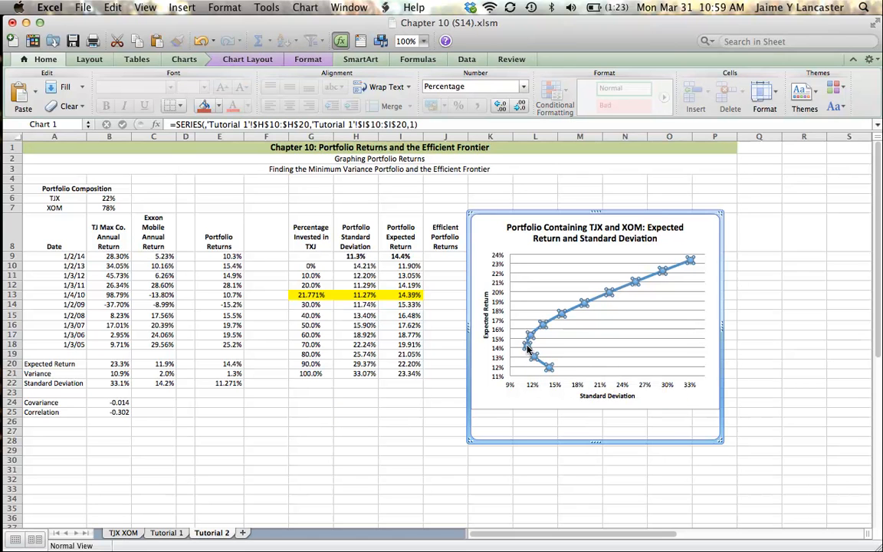
Set the chart series X values to H10:H21 and Y values to I10:I21
right_click(528, 349)
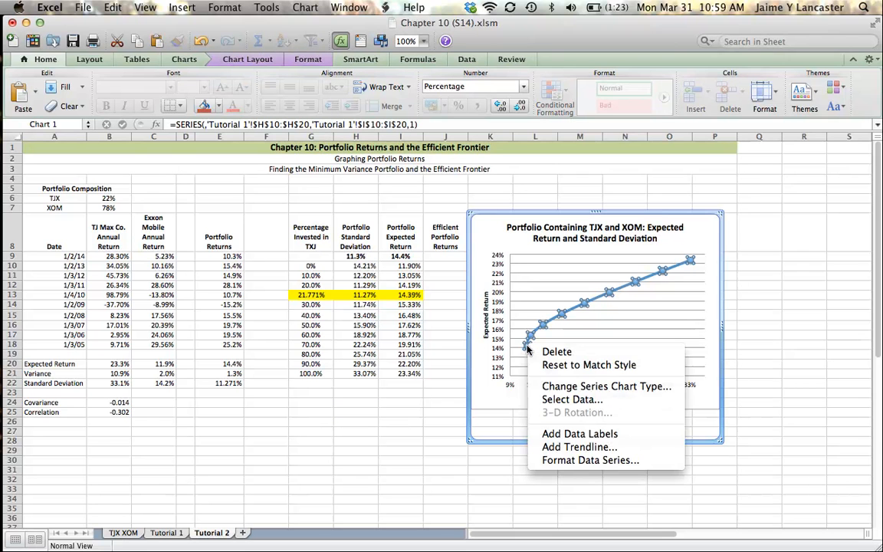
click(572, 400)
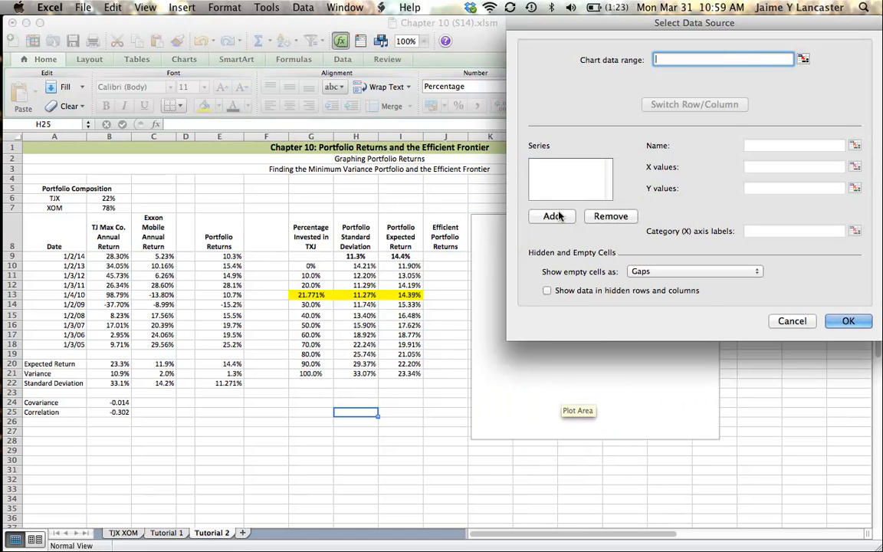
click(552, 215)
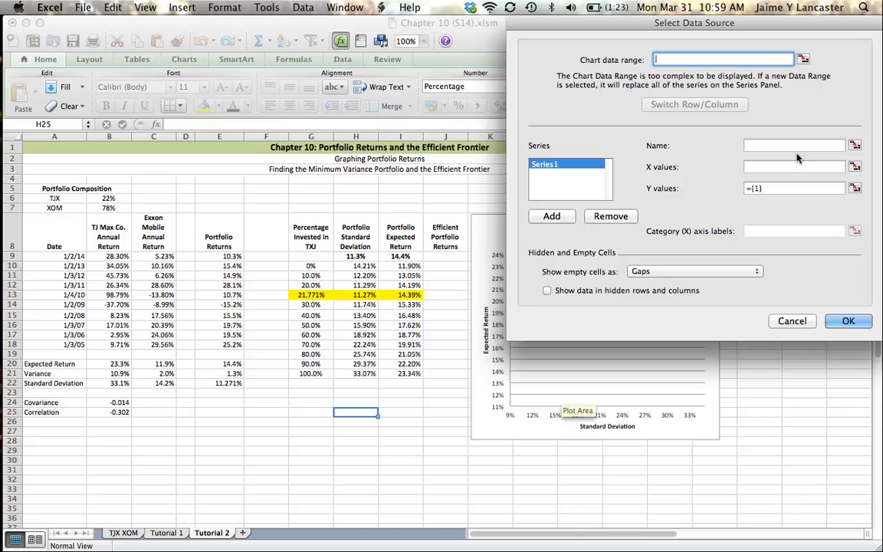
click(793, 166)
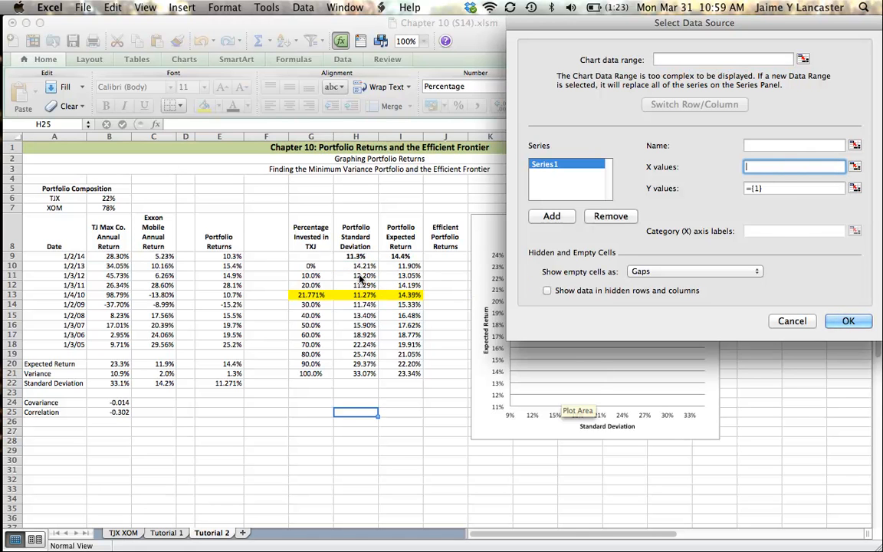
click(355, 266)
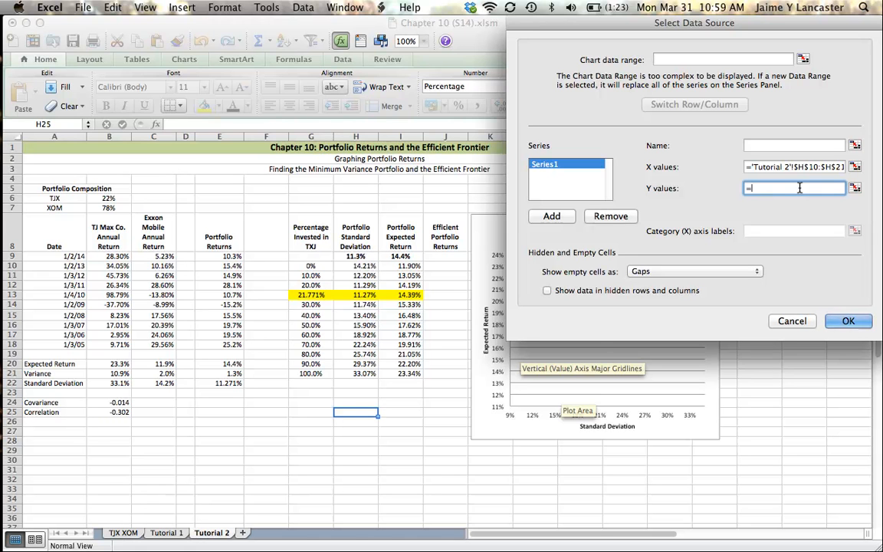
click(400, 265)
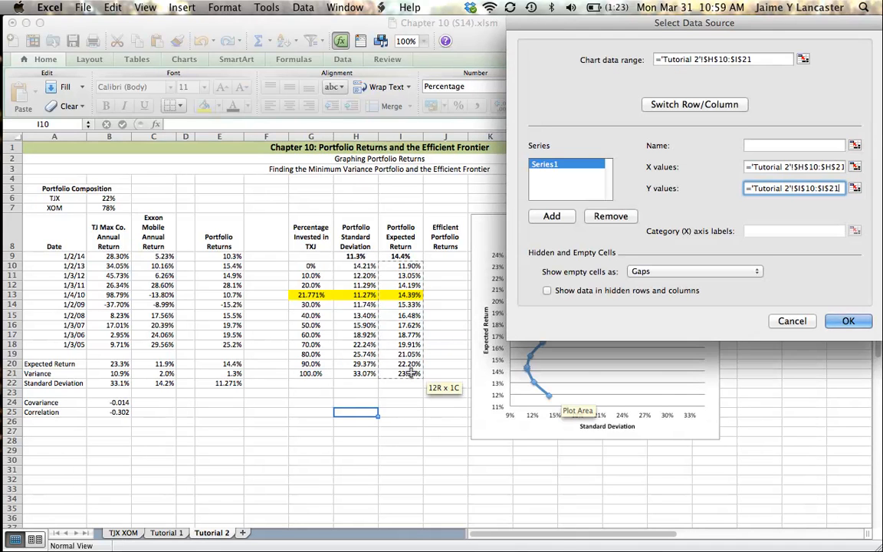
click(848, 320)
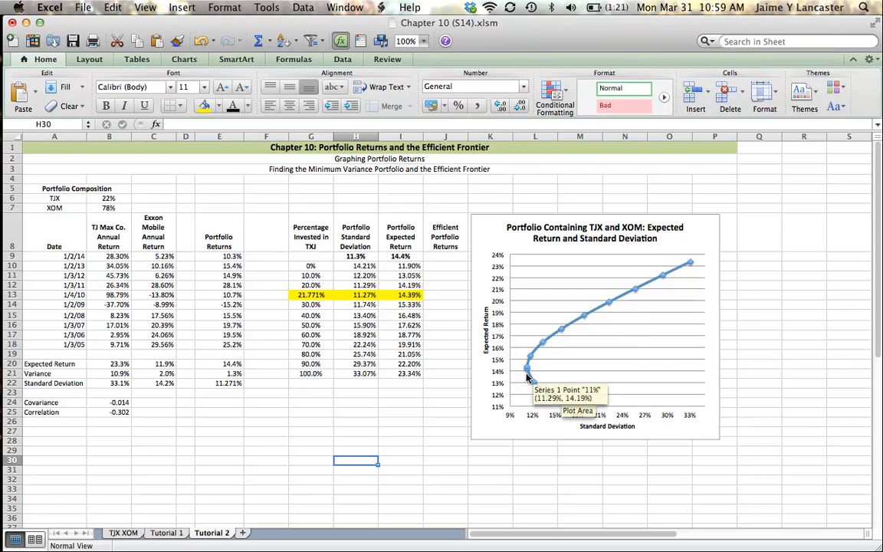
mouse_move(527, 367)
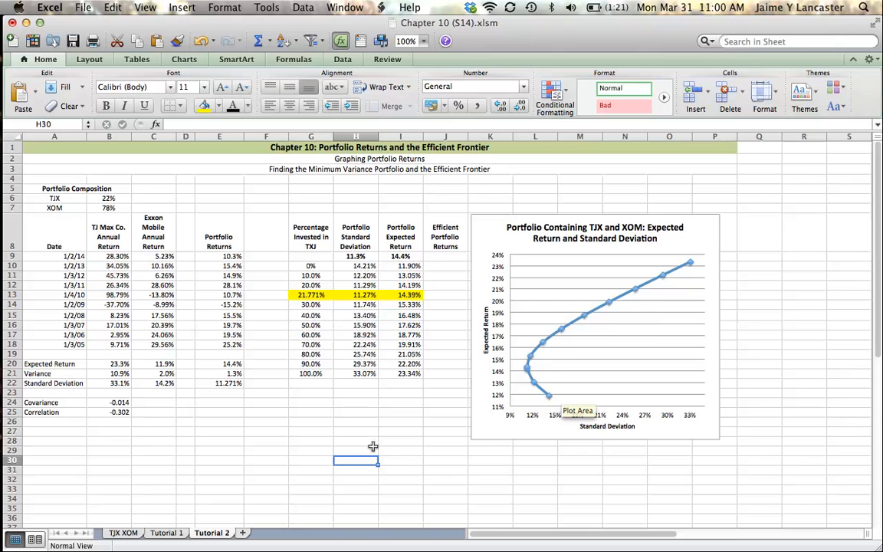
mouse_move(549, 400)
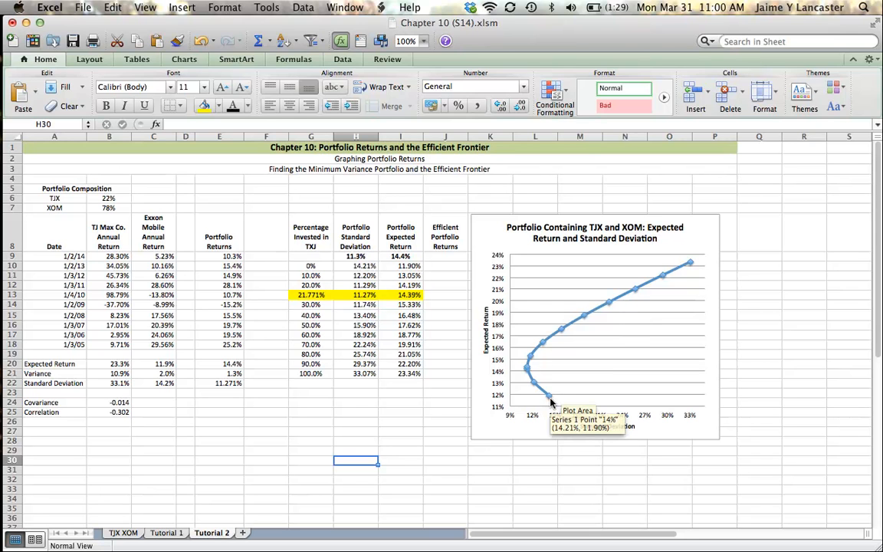
mouse_move(537, 387)
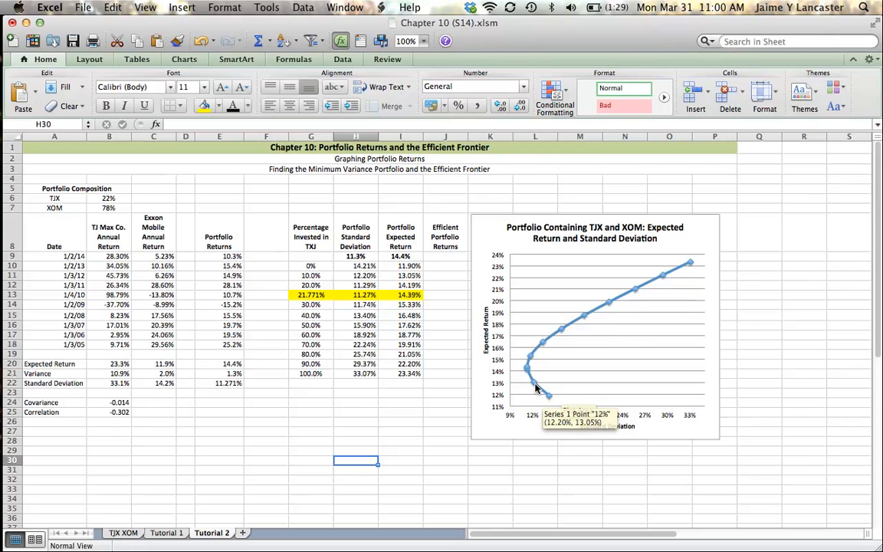
mouse_move(528, 376)
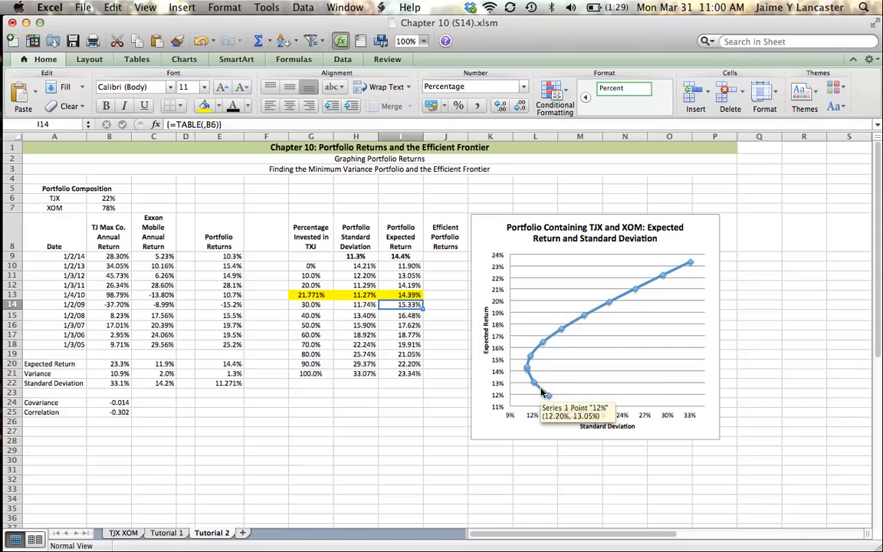
mouse_move(699, 266)
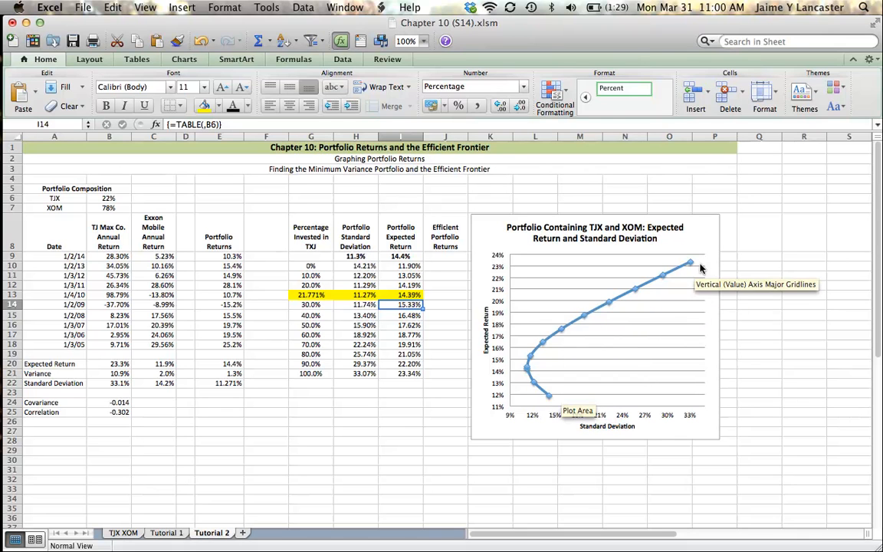
mouse_move(506, 355)
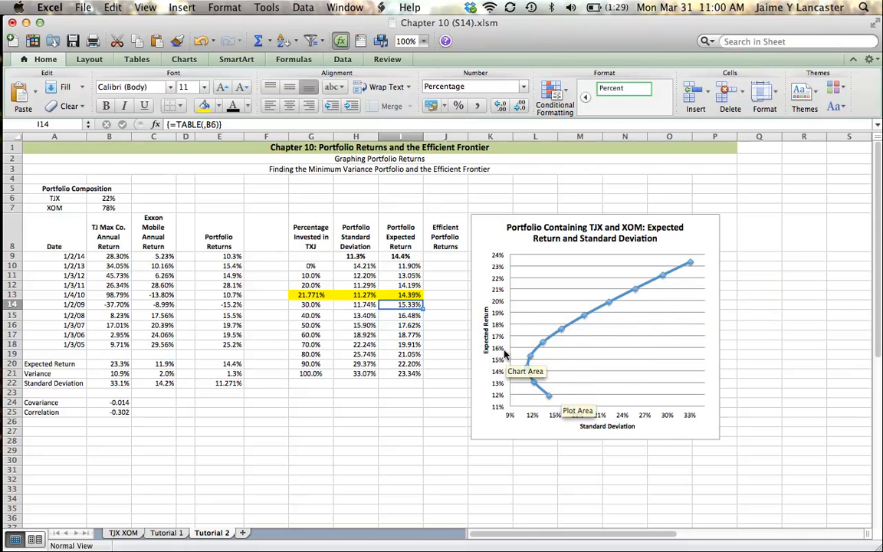
Enter =I13 in J13 and fill it down to J21
click(446, 294)
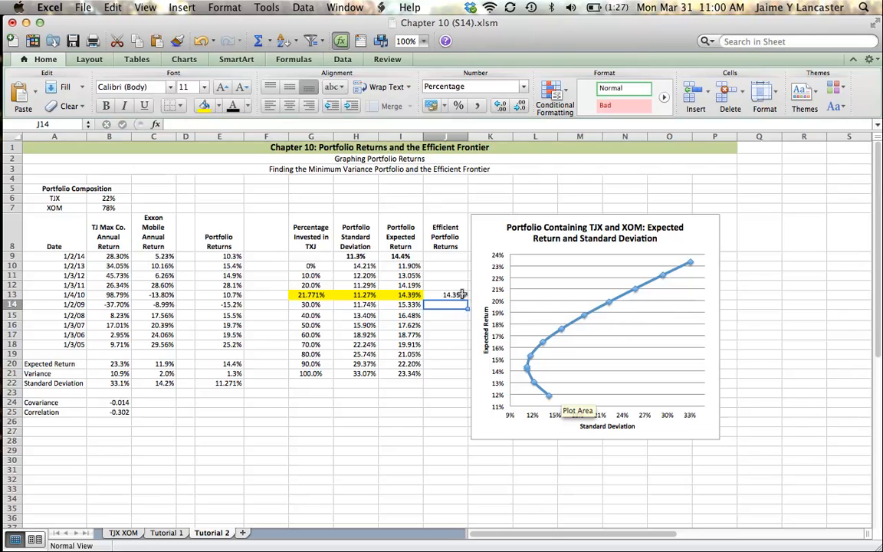
click(445, 294)
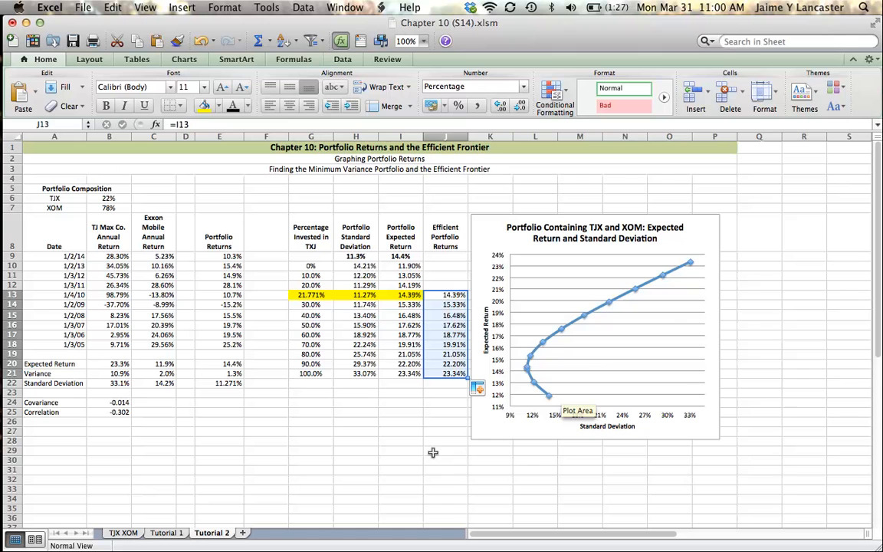
click(594, 322)
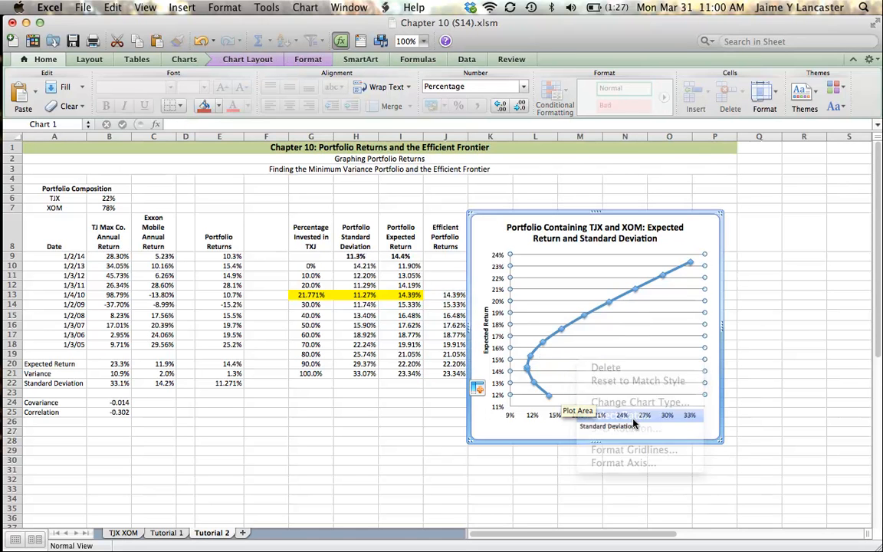
Add a second chart series with X values H13:H21 and Y values J13:J21
click(621, 414)
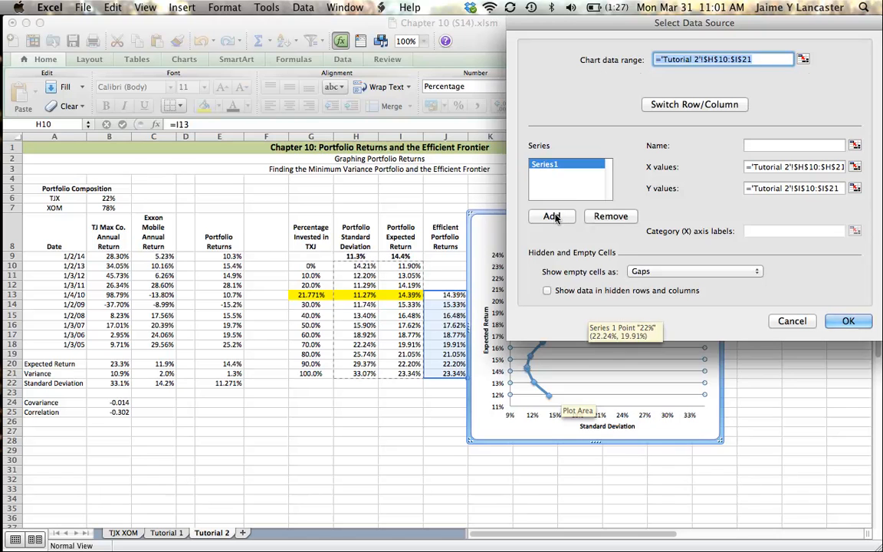
click(551, 216)
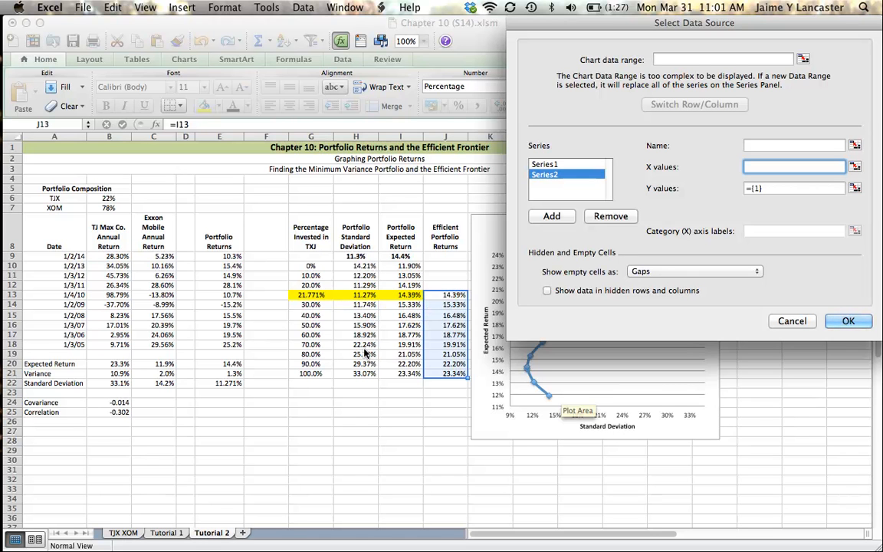
click(848, 321)
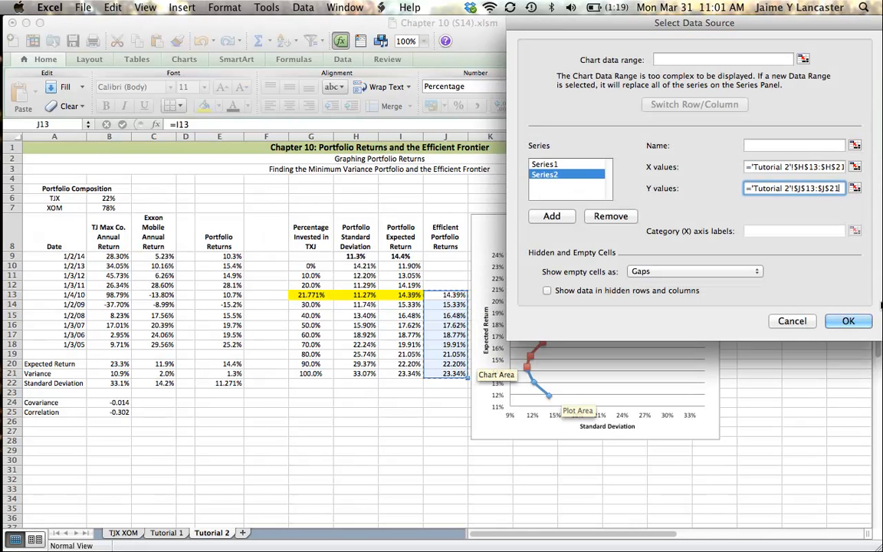
click(847, 320)
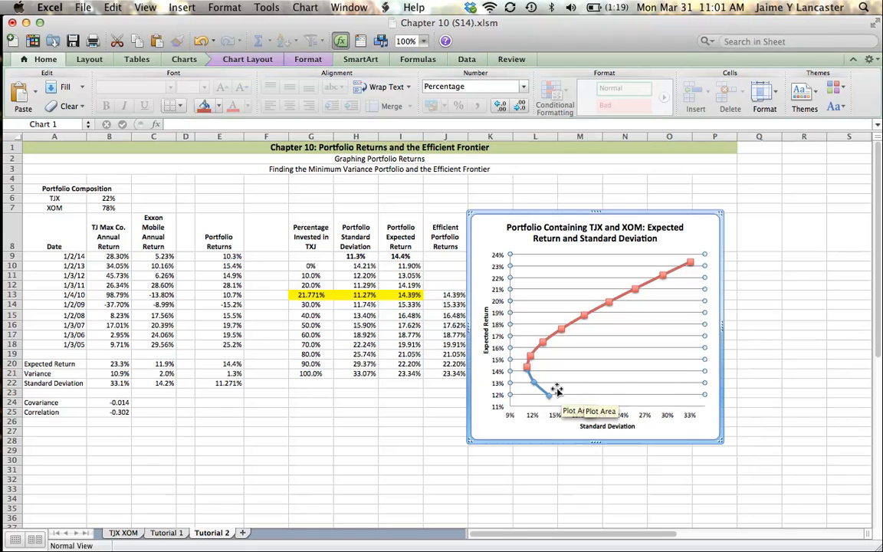
mouse_move(670, 279)
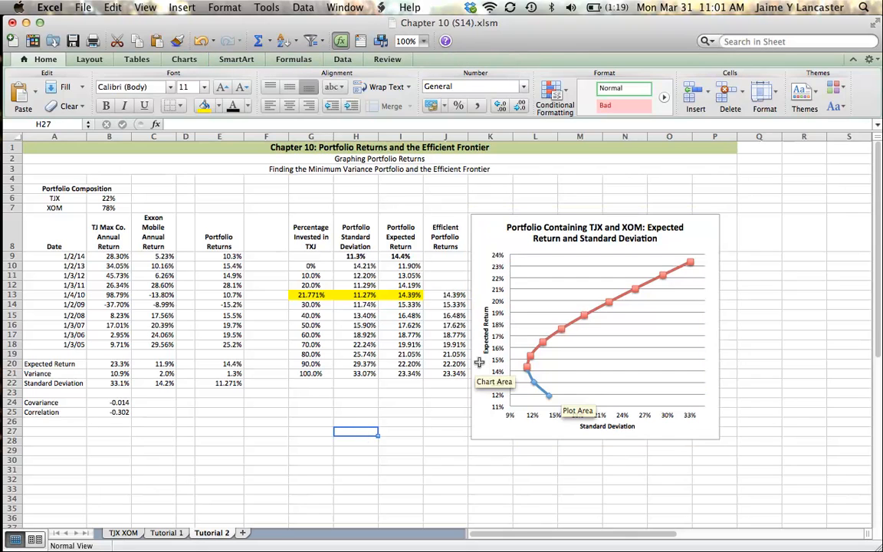
mouse_move(521, 381)
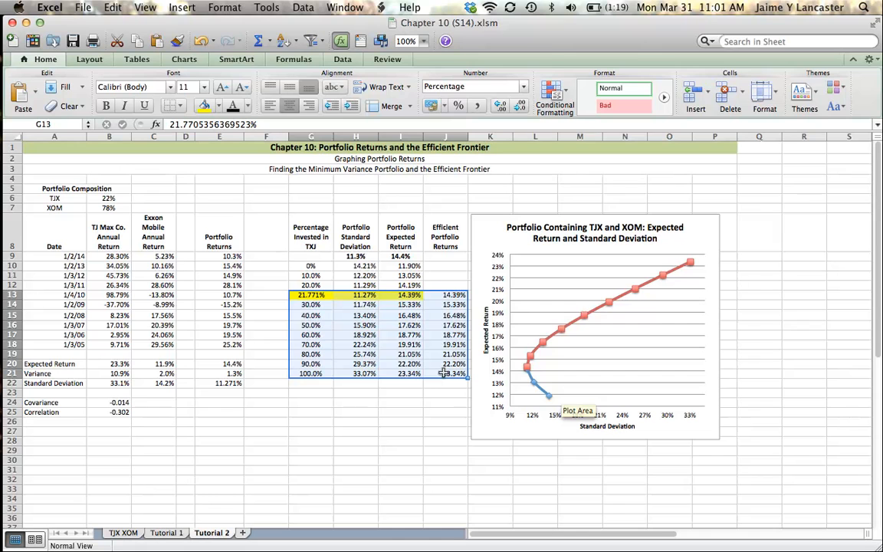
mouse_move(634, 297)
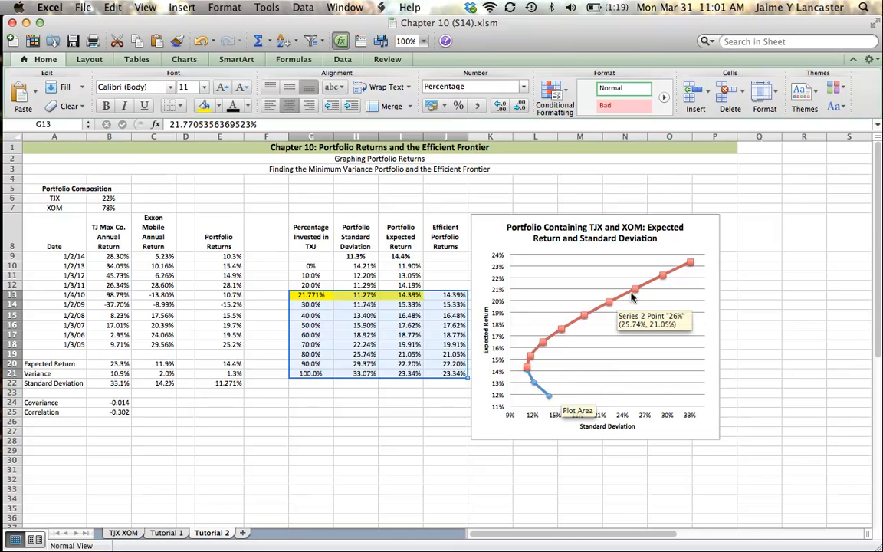
mouse_move(386, 453)
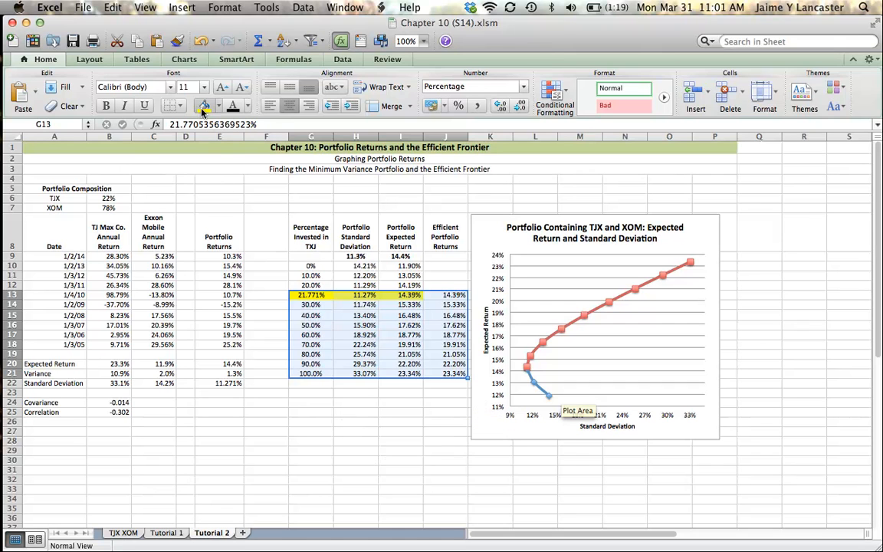
click(203, 106)
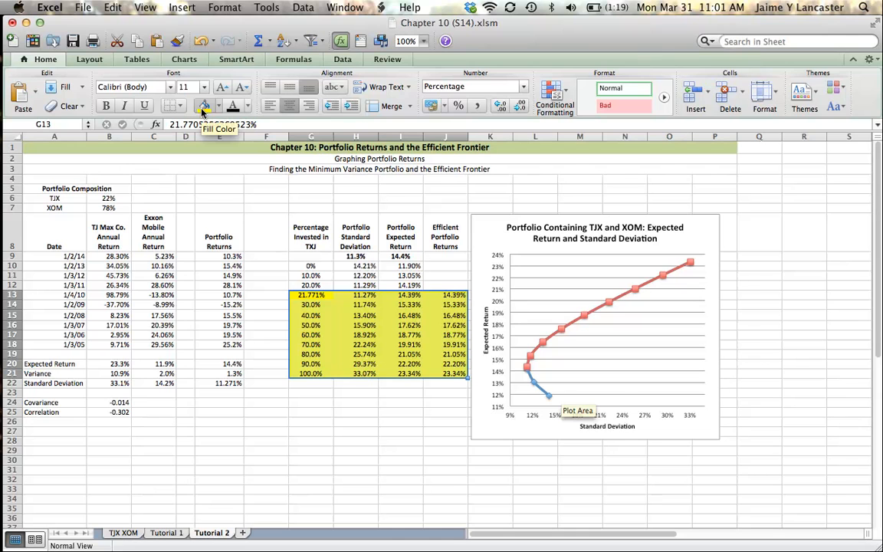
click(216, 106)
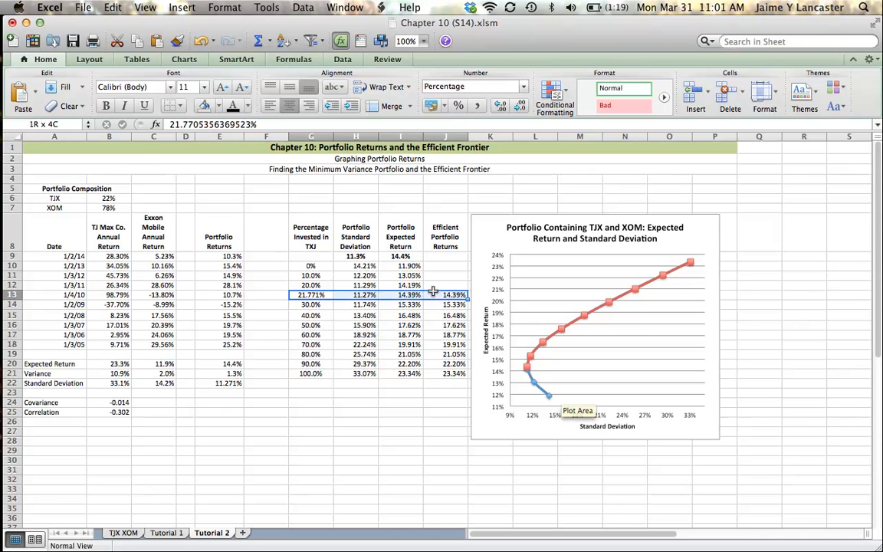
click(445, 294)
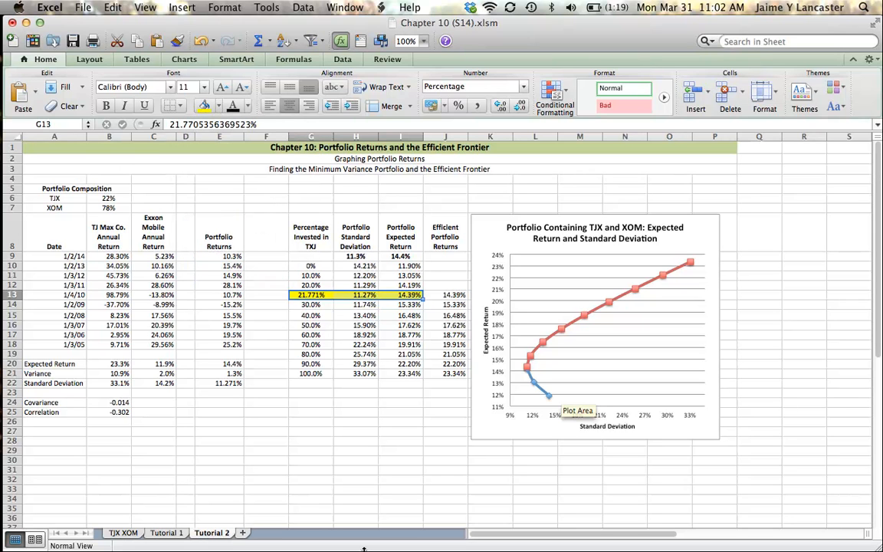
mouse_move(350, 544)
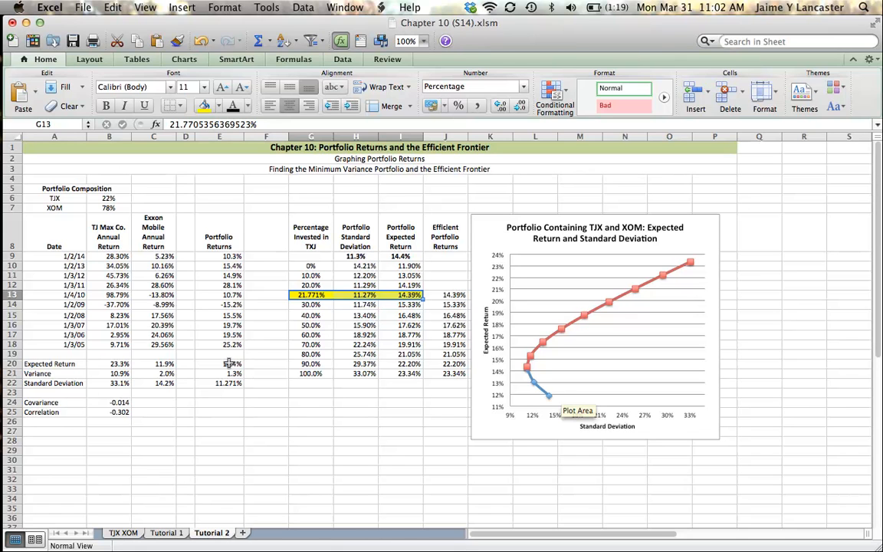
Solve for a 20% expected return in E20, then check the resulting ~71% TJX weight in B6
click(219, 363)
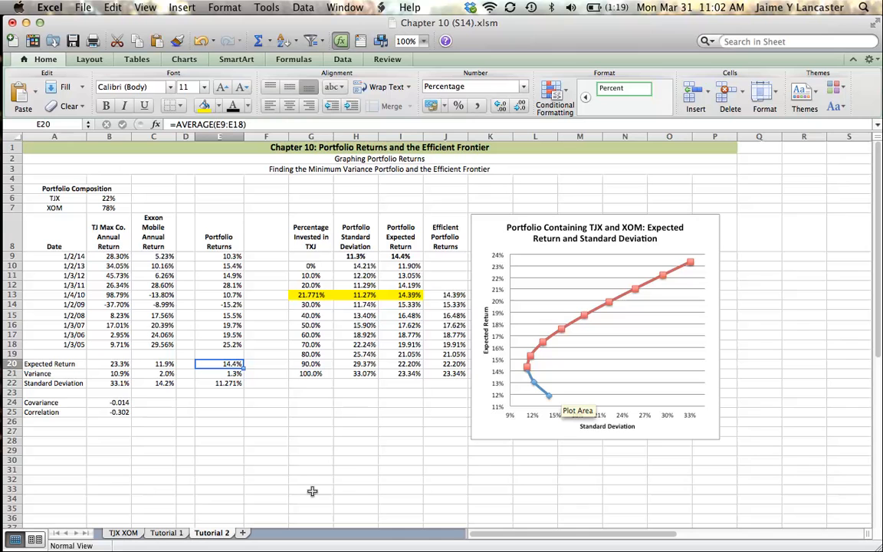
mouse_move(268, 4)
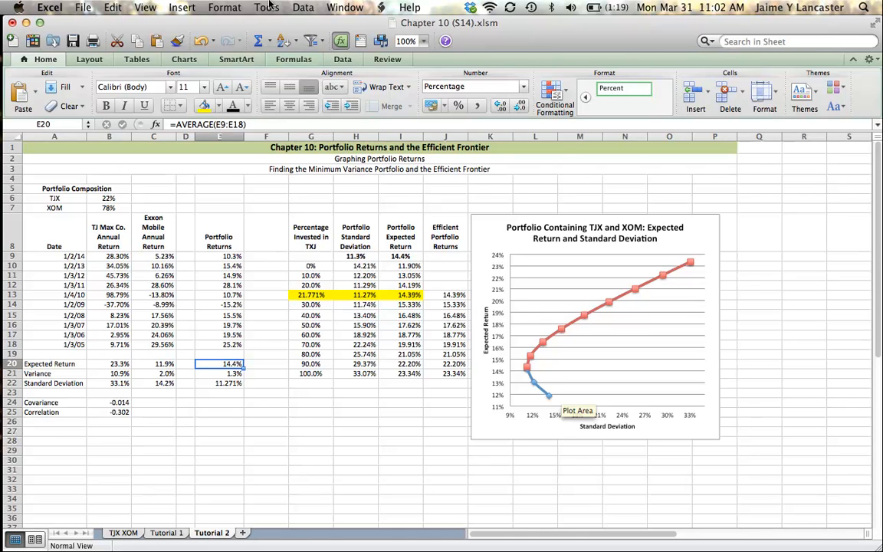
click(266, 7)
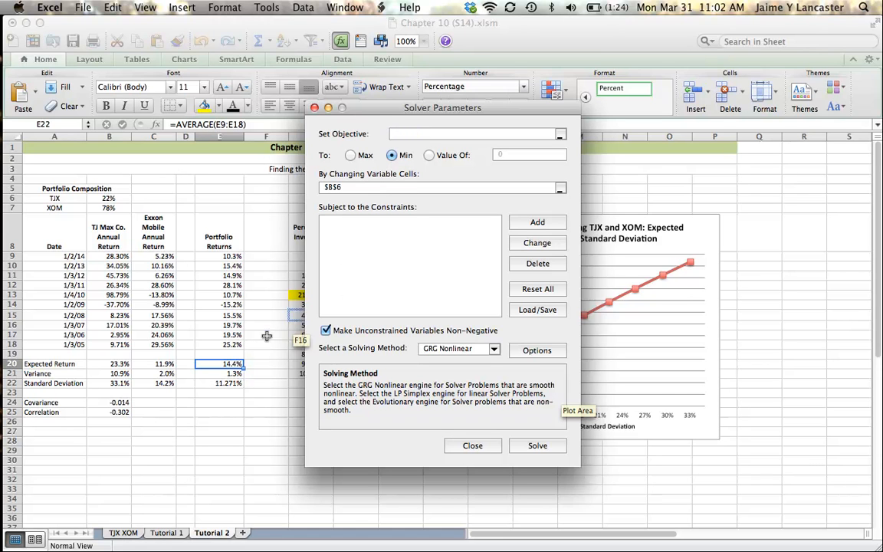
click(219, 363)
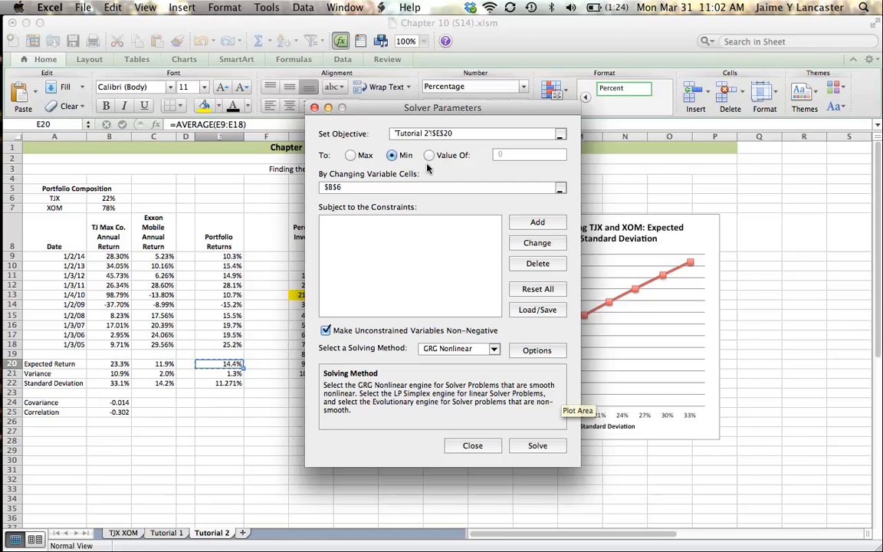
click(429, 155)
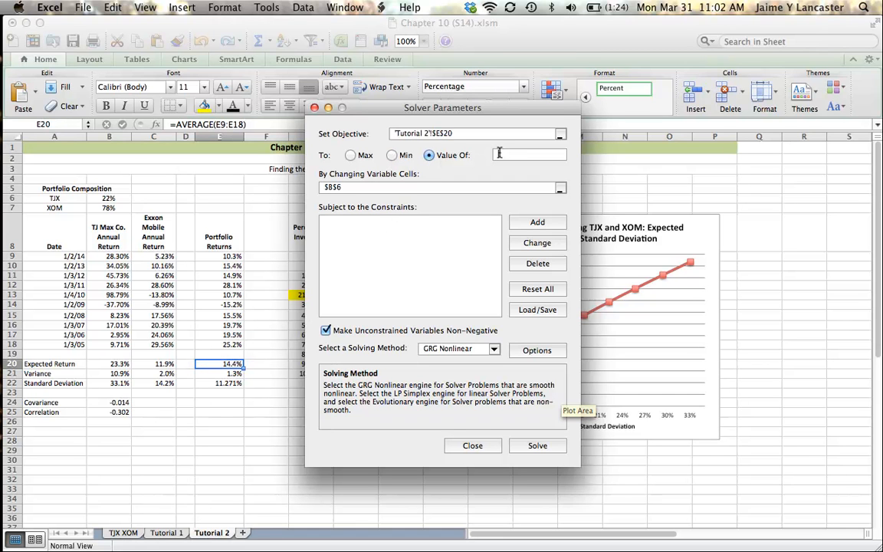
text(20%)
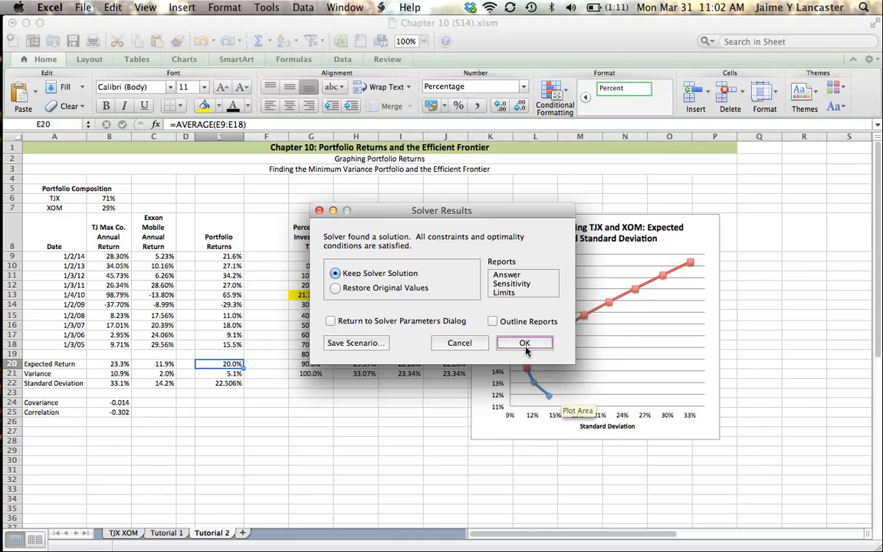
click(525, 343)
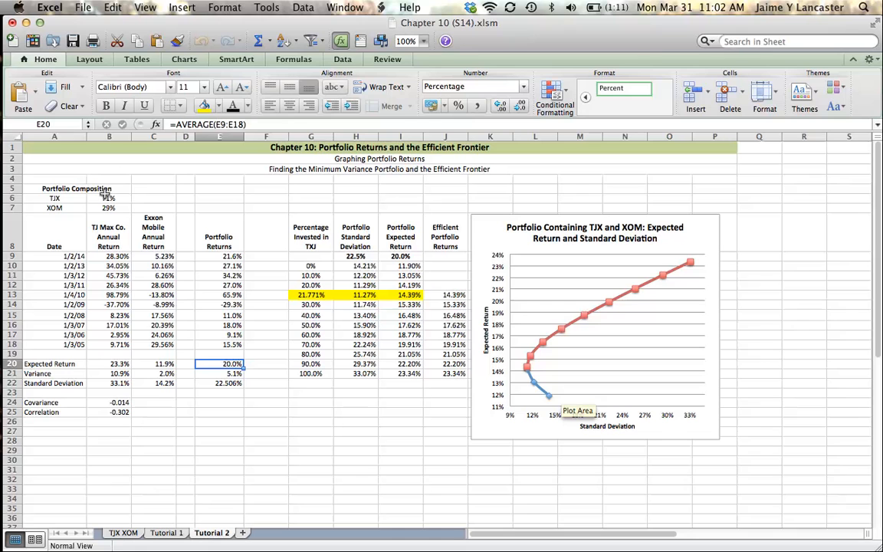
click(108, 198)
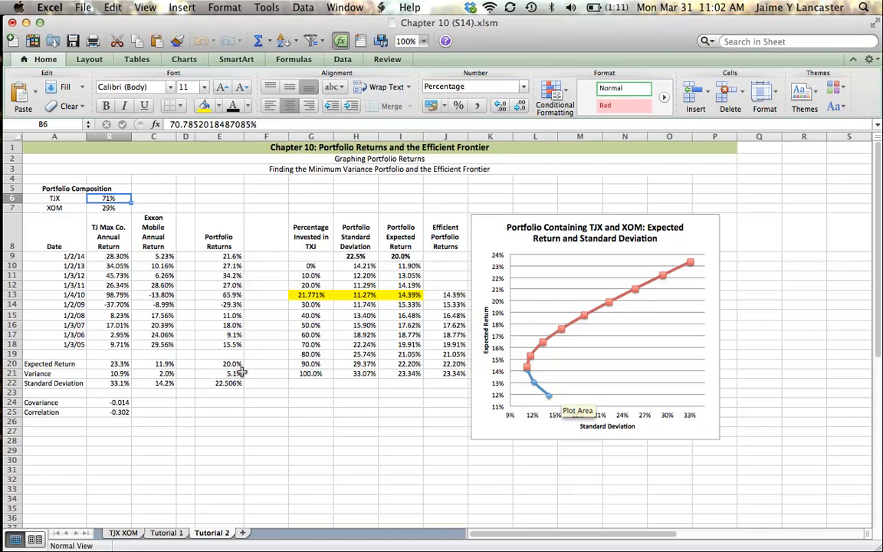
mouse_move(199, 134)
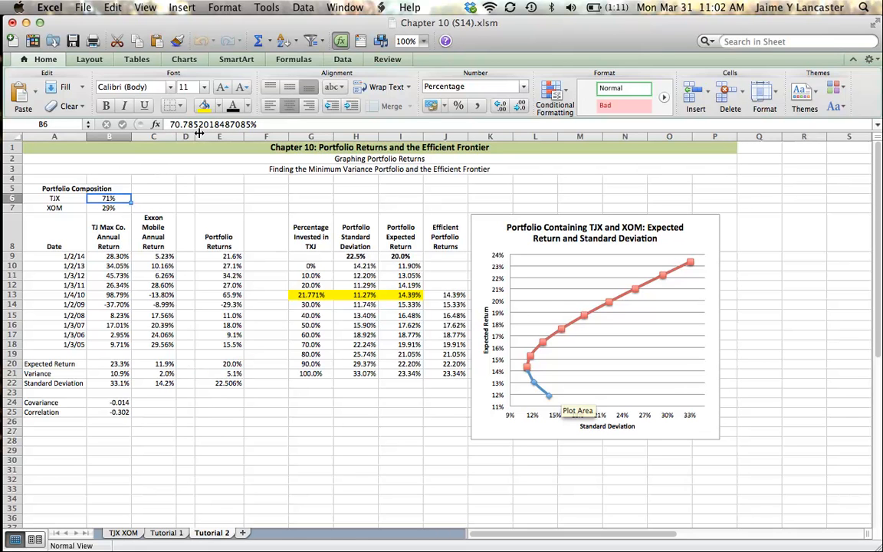
mouse_move(327, 487)
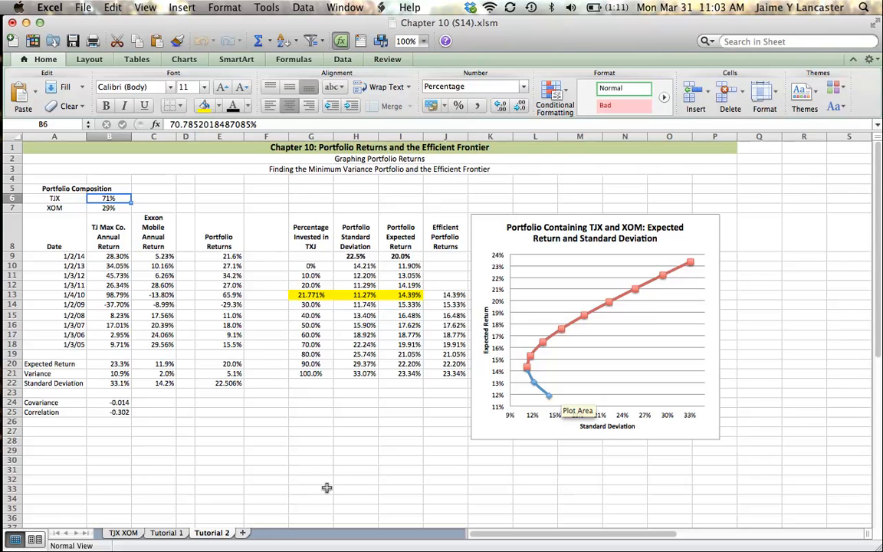
mouse_move(220, 364)
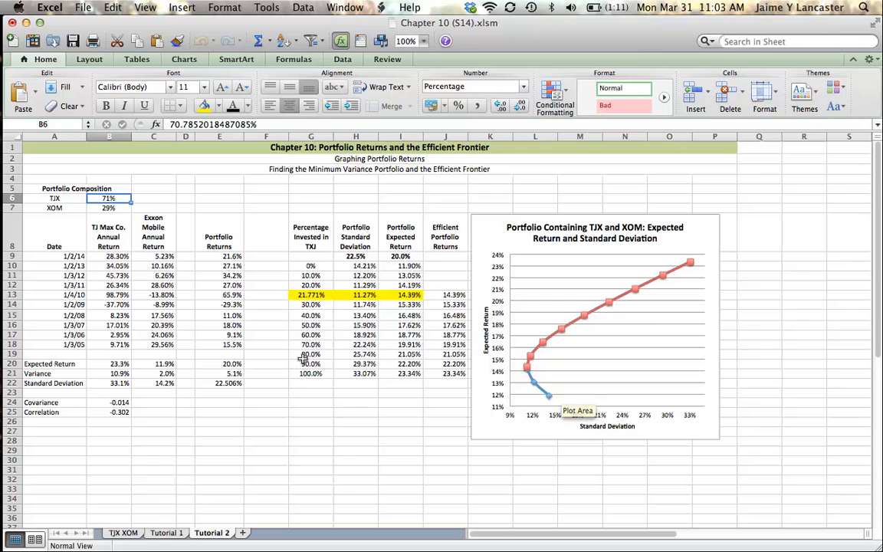
mouse_move(306, 341)
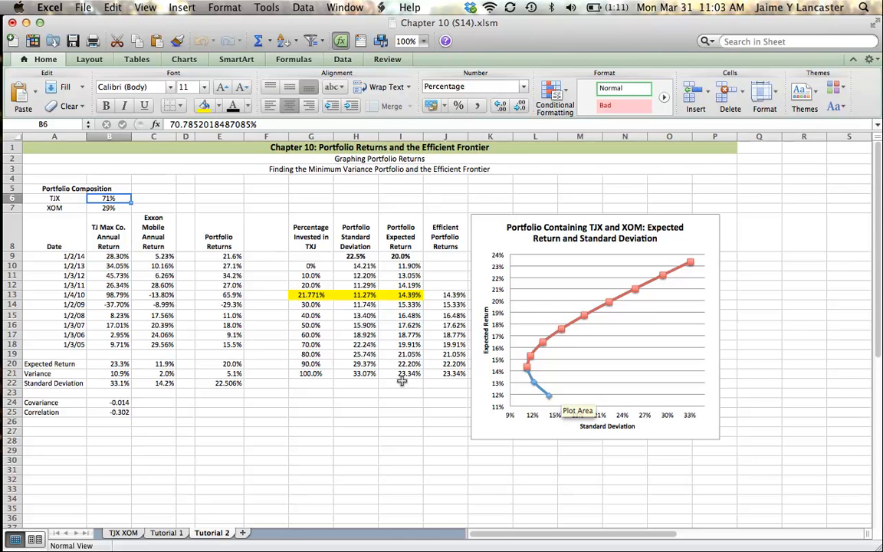
mouse_move(622, 299)
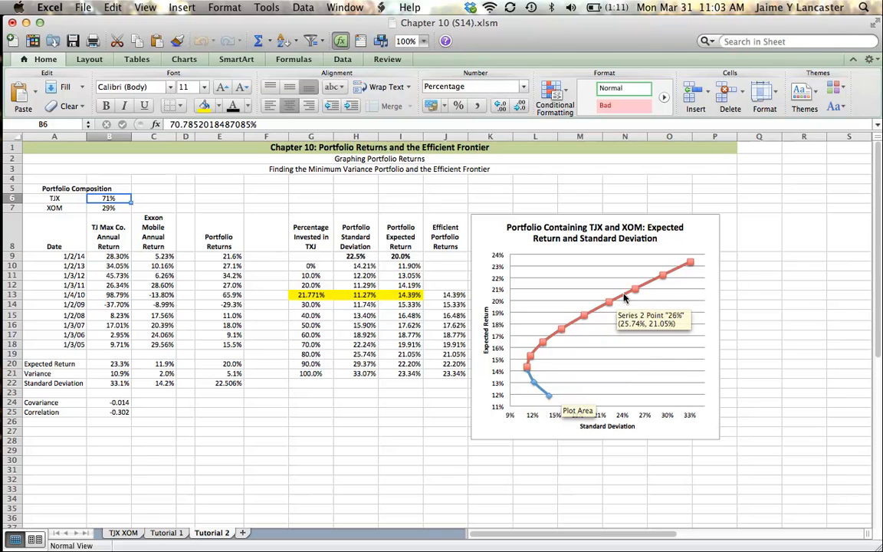
Clear the old risk and return results in H10:I21
click(356, 266)
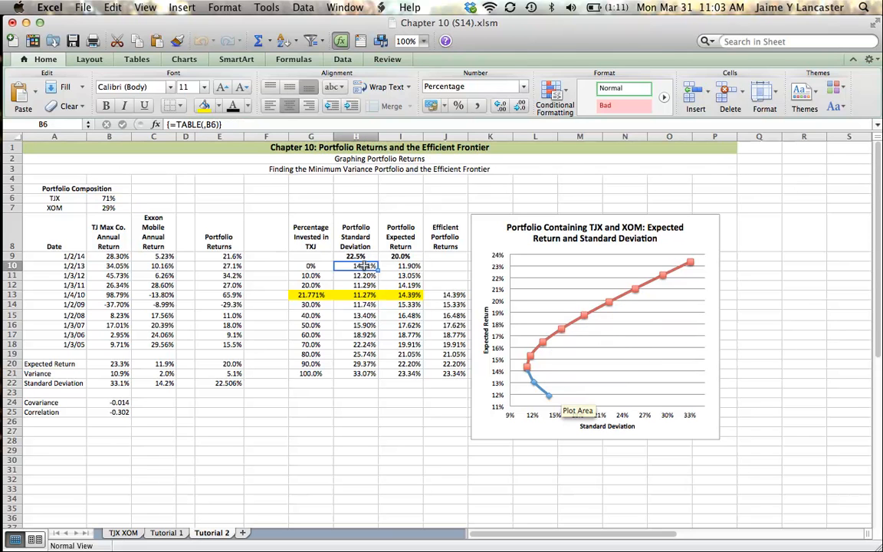
drag(356, 266, 400, 373)
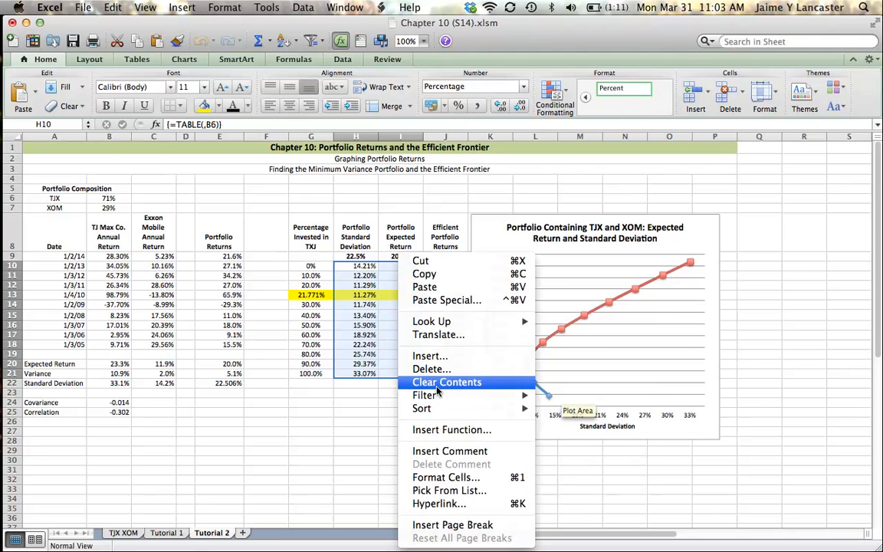
click(446, 381)
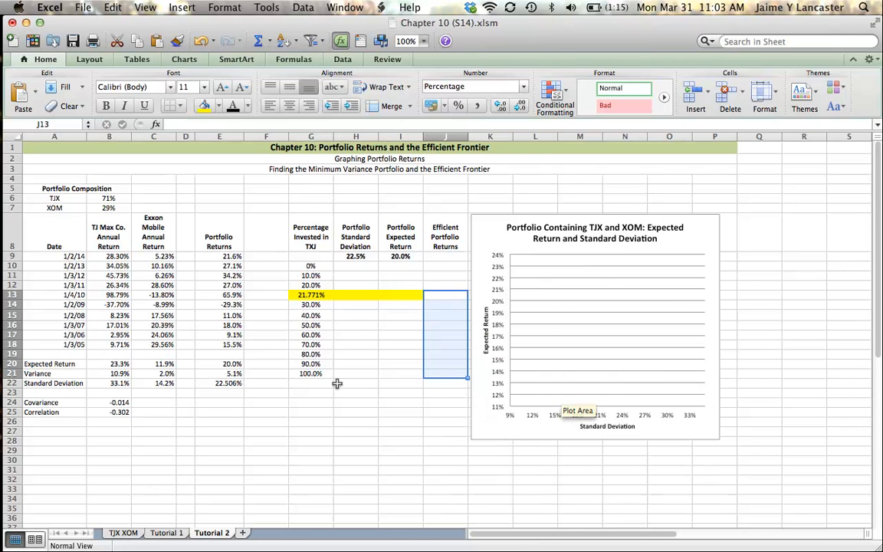
Insert cells at the 80% row, shifting down to make room for the 70.785% weight
click(109, 197)
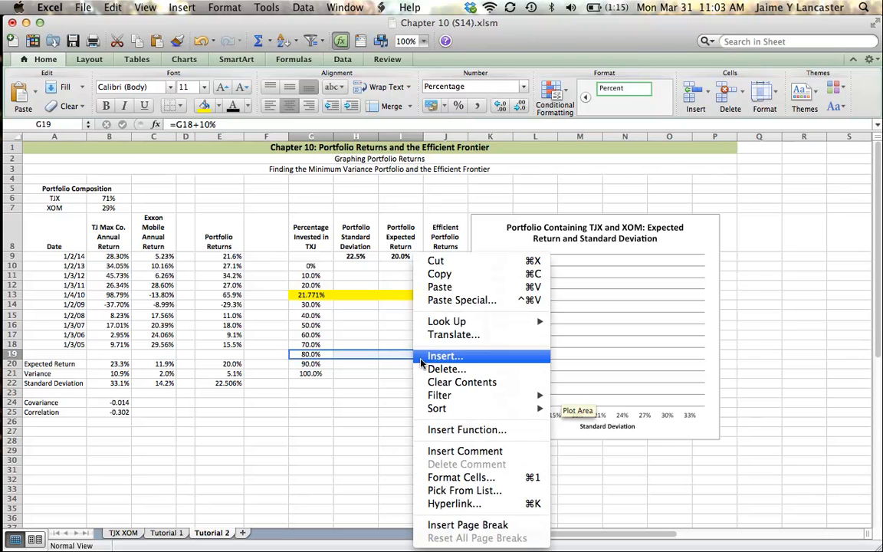
click(446, 355)
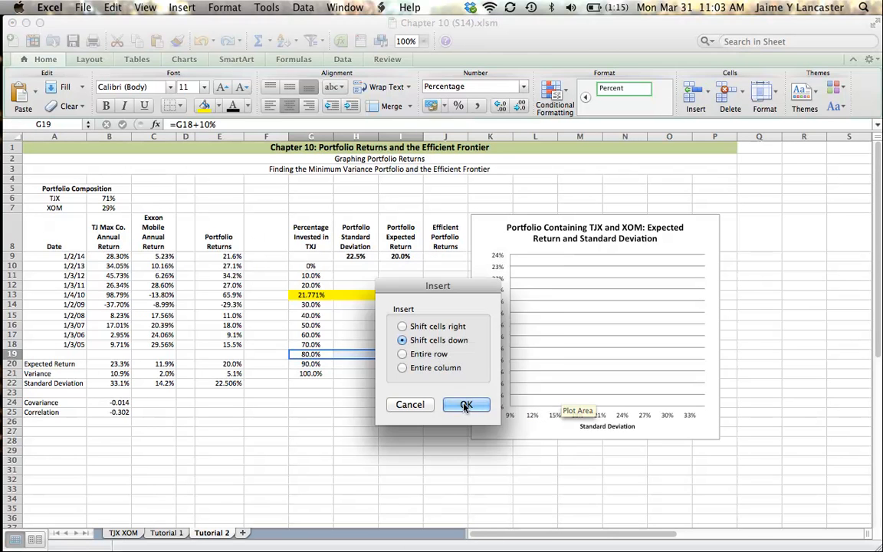
click(466, 404)
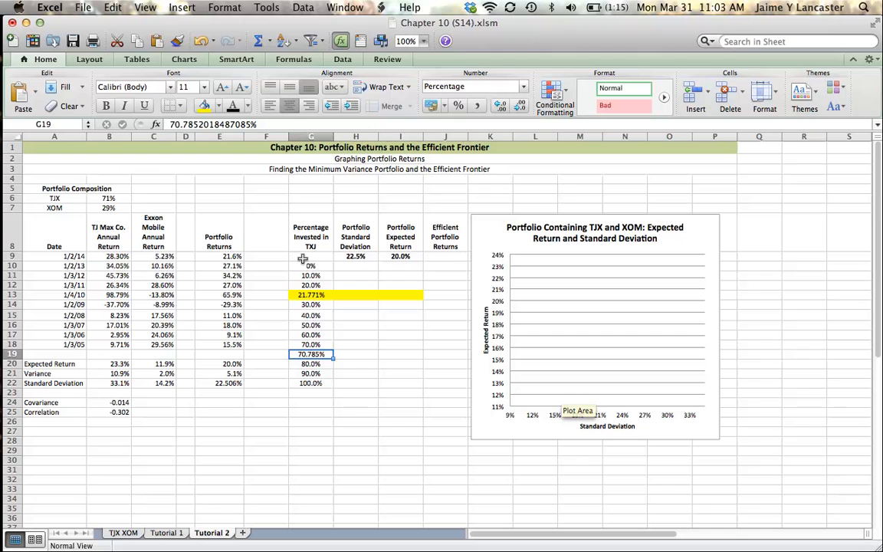
Rebuild the G9:I22 data table with column input B6, and fill the 70.785% row green
drag(310, 256, 408, 375)
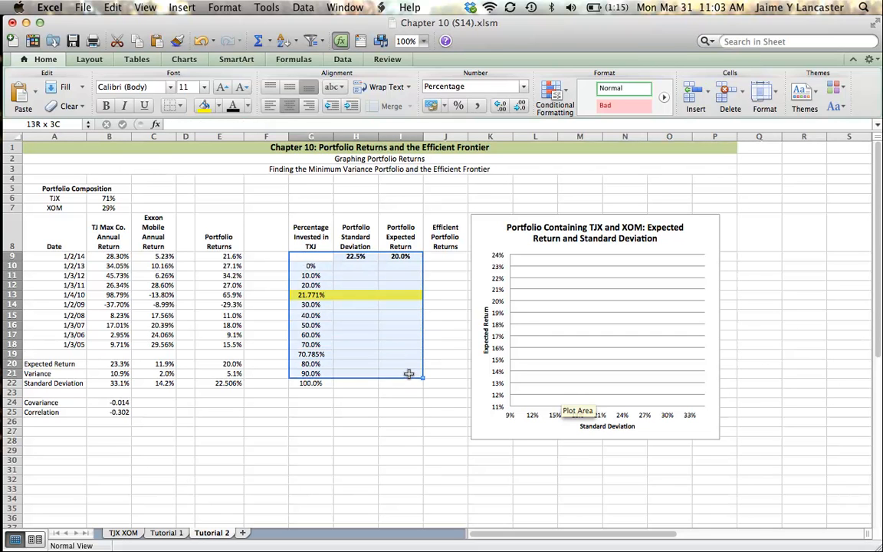
click(303, 7)
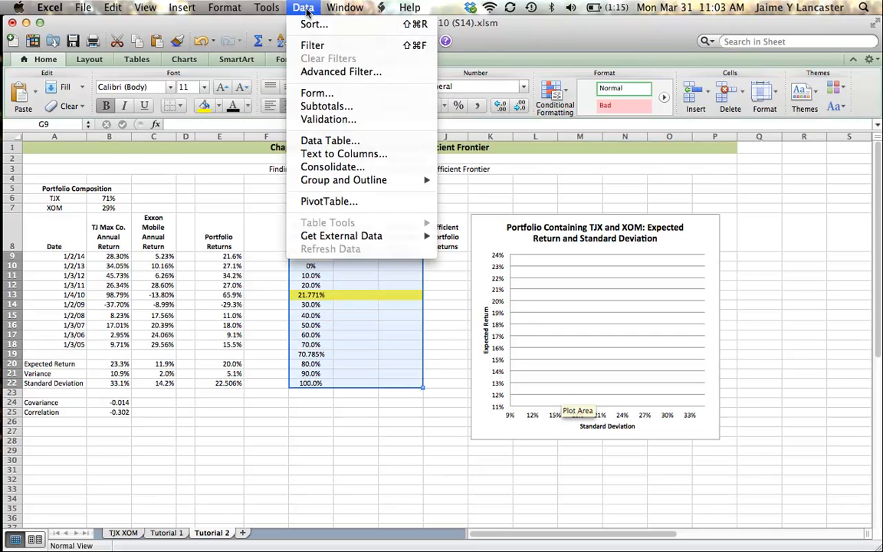
click(330, 141)
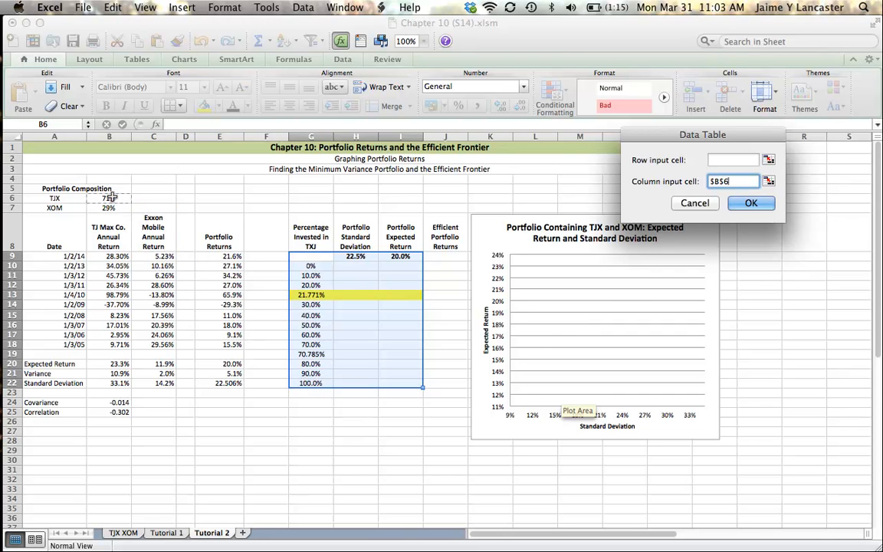
click(750, 202)
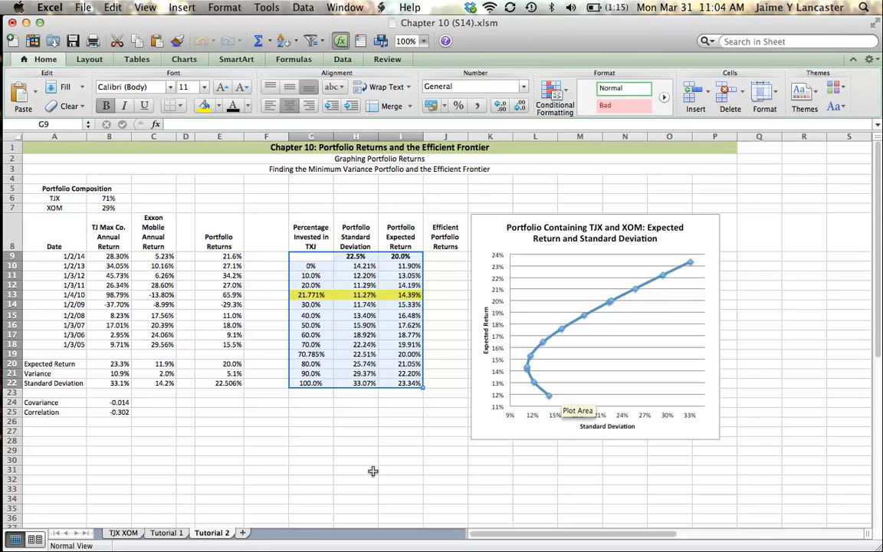
click(310, 354)
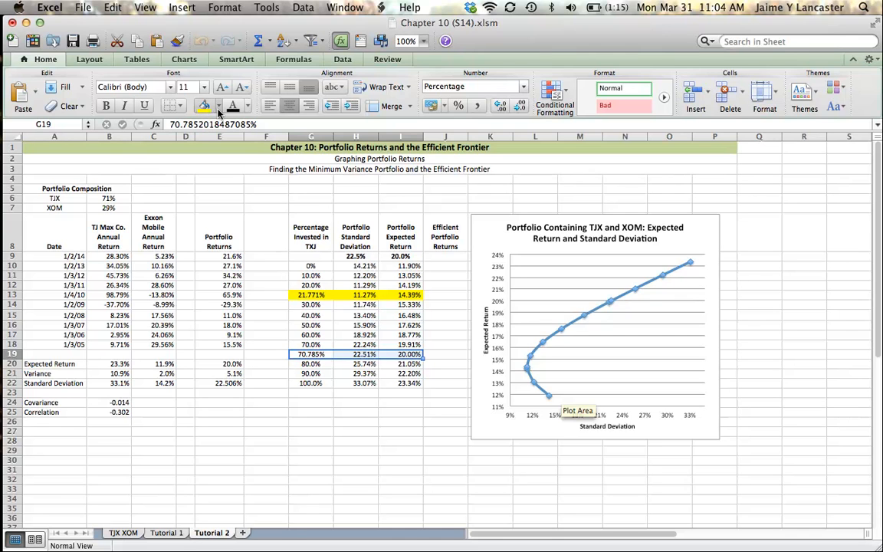
click(203, 106)
text(14.39)
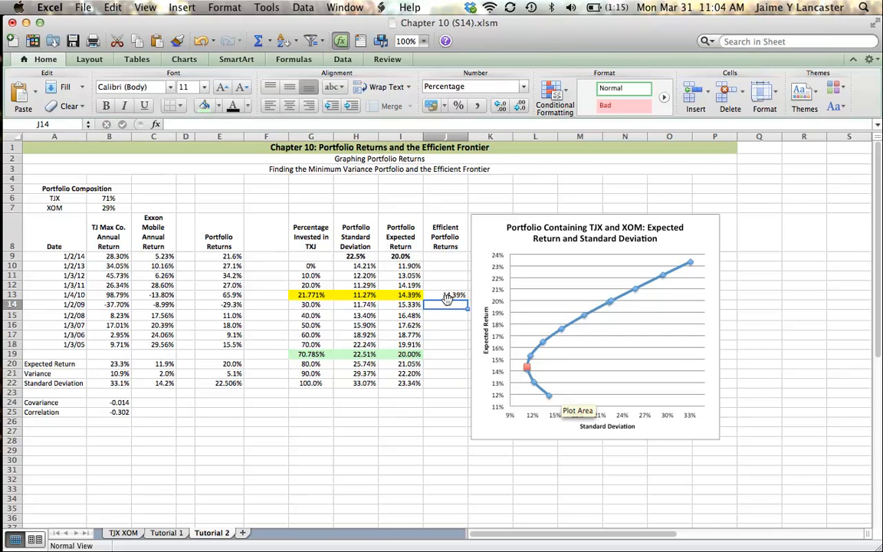
Fill efficient returns down to J22, point Series 2 at rows 13–22, and reposition the chart
click(445, 295)
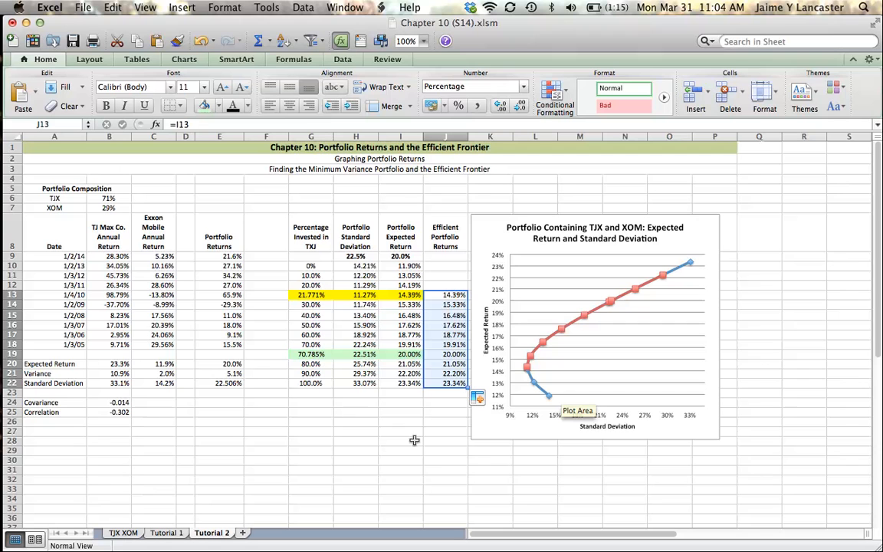
mouse_move(664, 280)
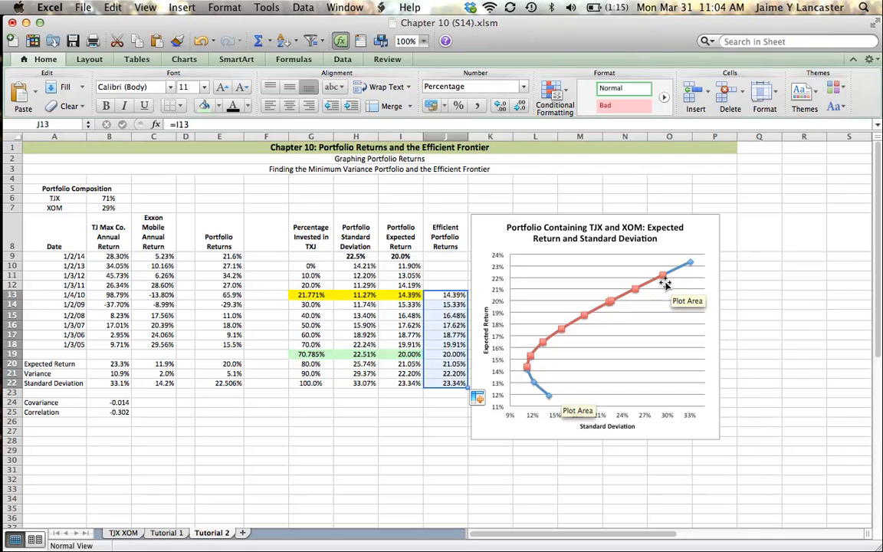
click(663, 278)
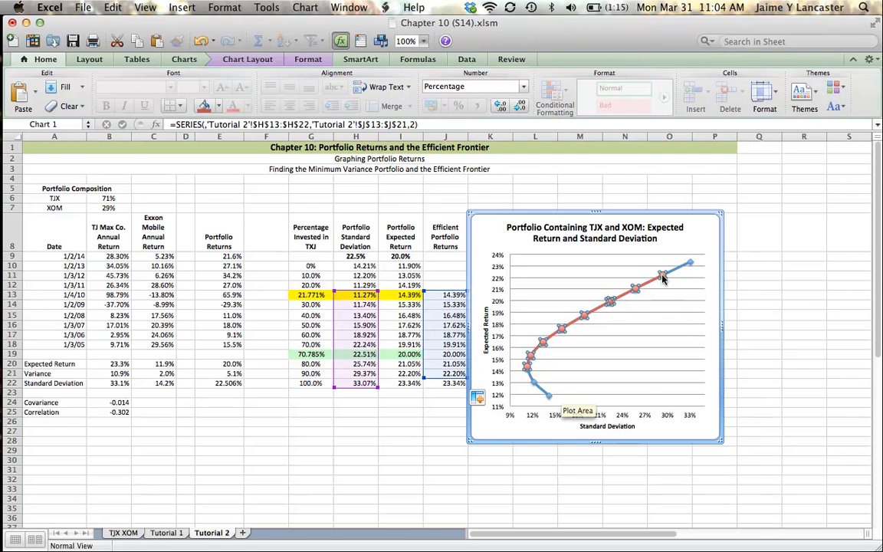
right_click(662, 278)
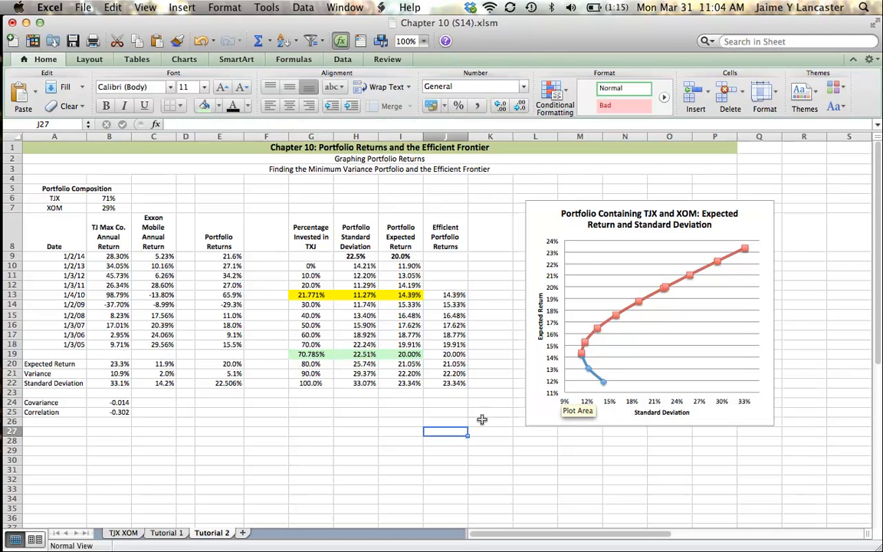
click(400, 353)
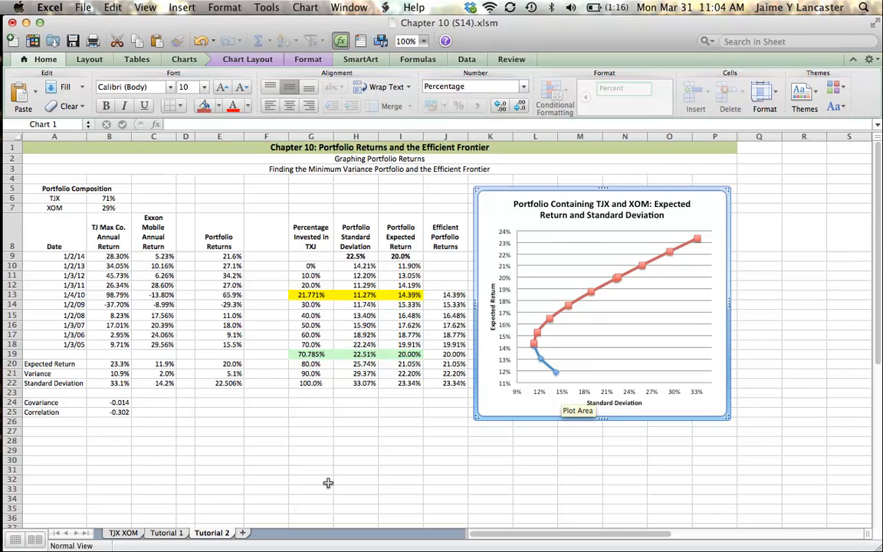
click(310, 481)
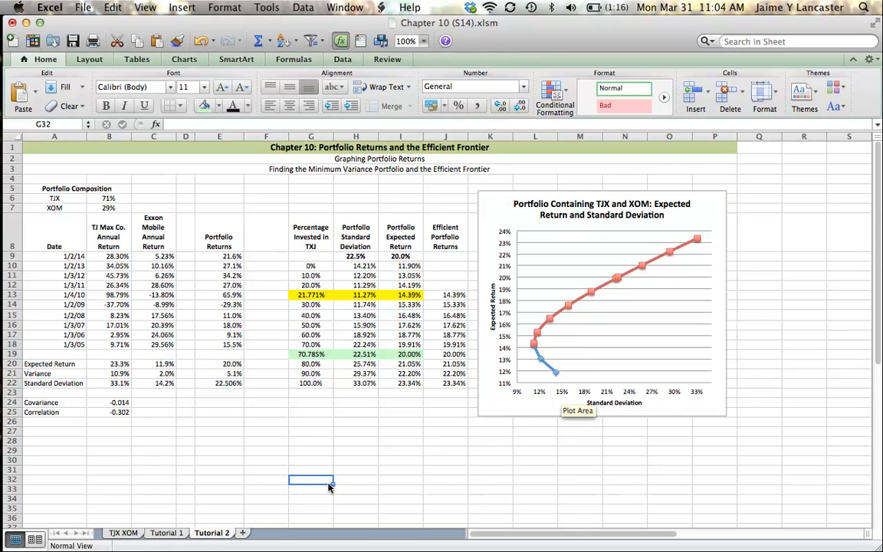